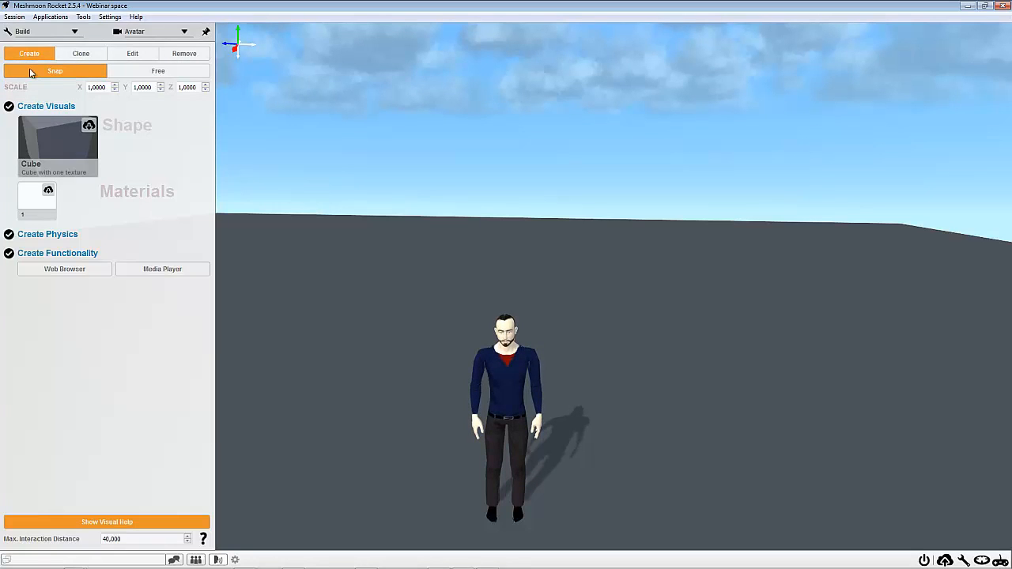
Step: Switch to free placement and scale the cube to 2.08 on every axis
left_click(57, 146)
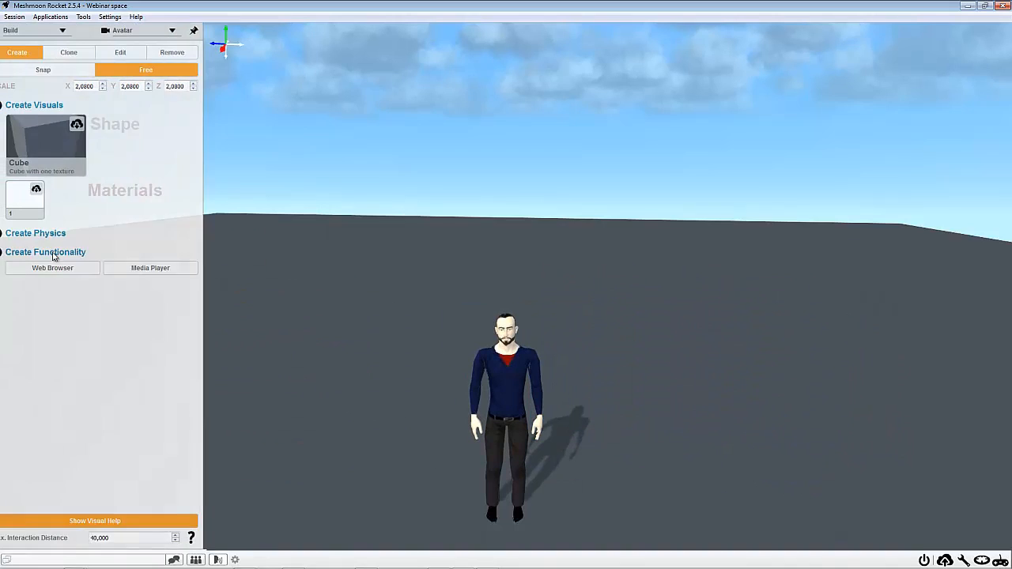
left_click(190, 537)
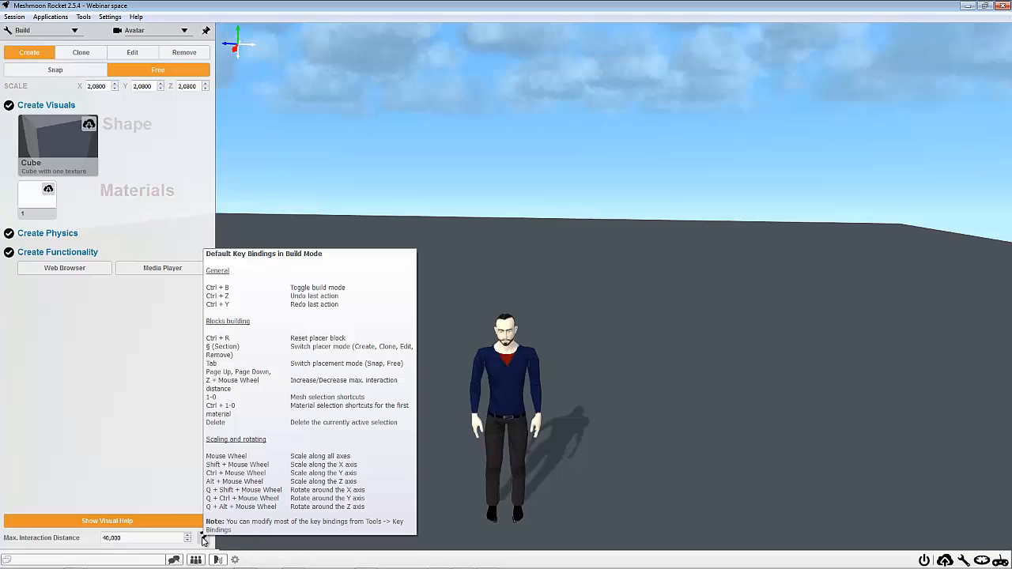
left_click(204, 538)
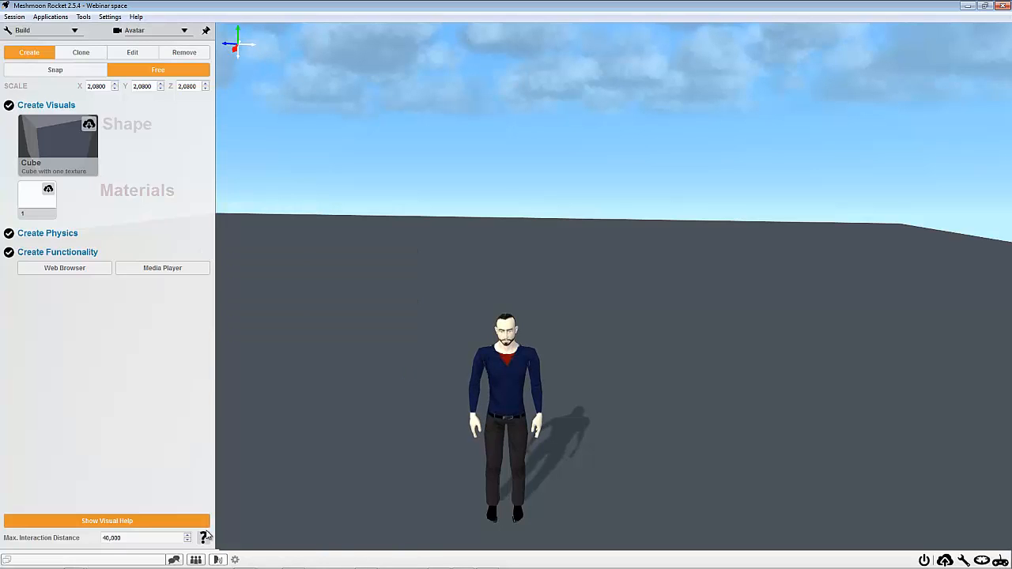
left_click(203, 537)
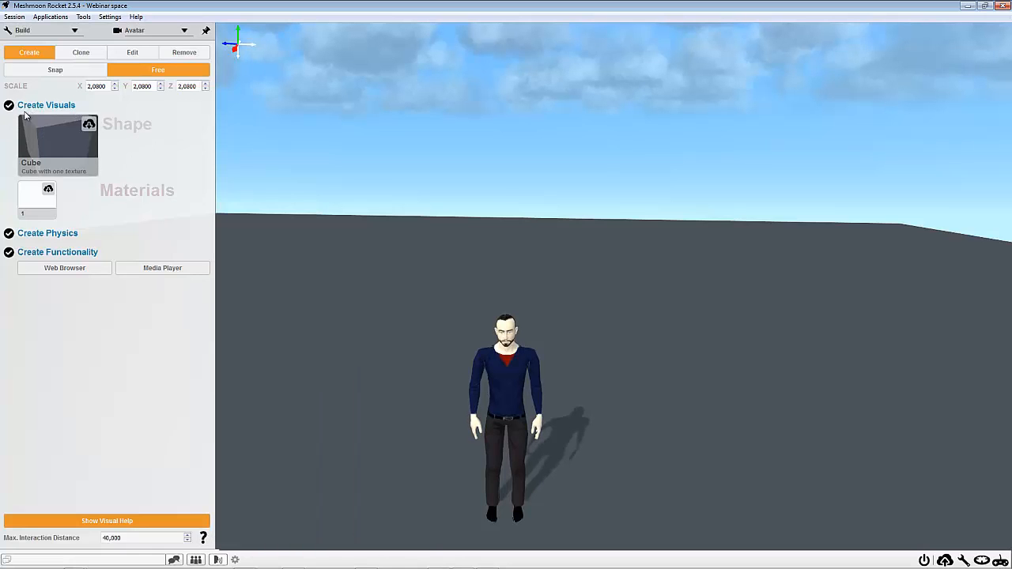
Step: Choose the one-texture Cube shape with Brick 2 material at scale 1.0
left_click(58, 142)
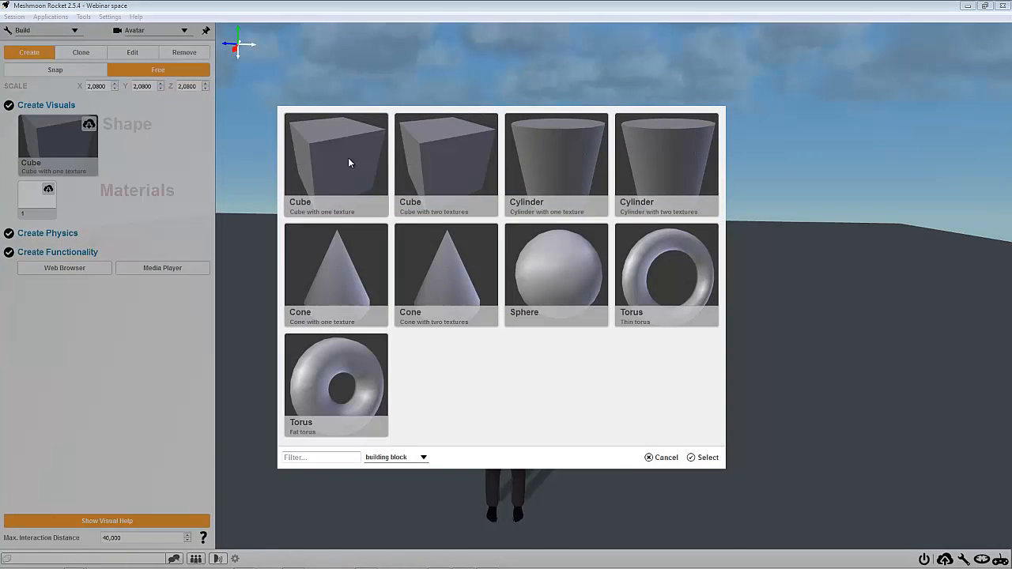
left_click(336, 162)
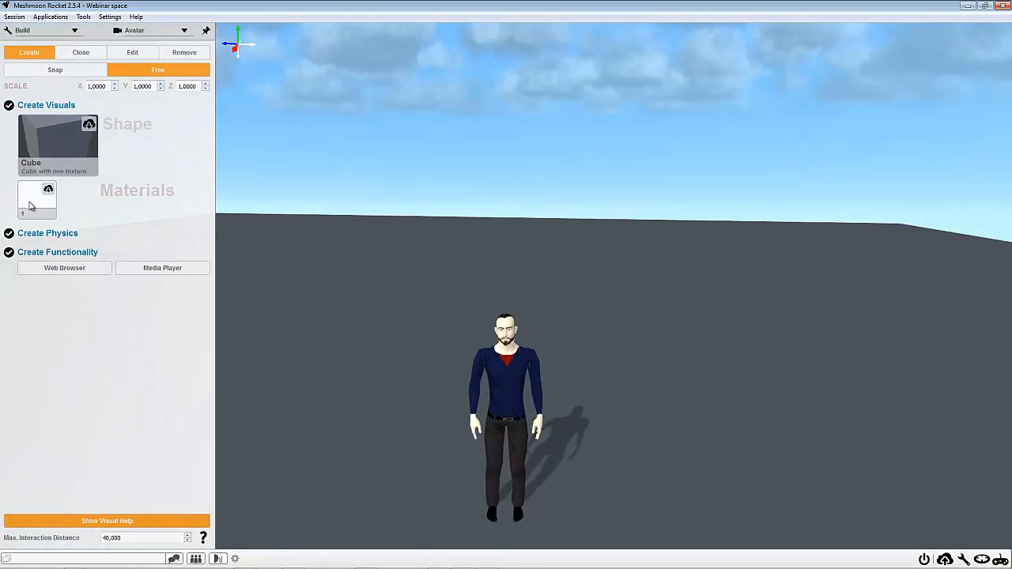
left_click(36, 199)
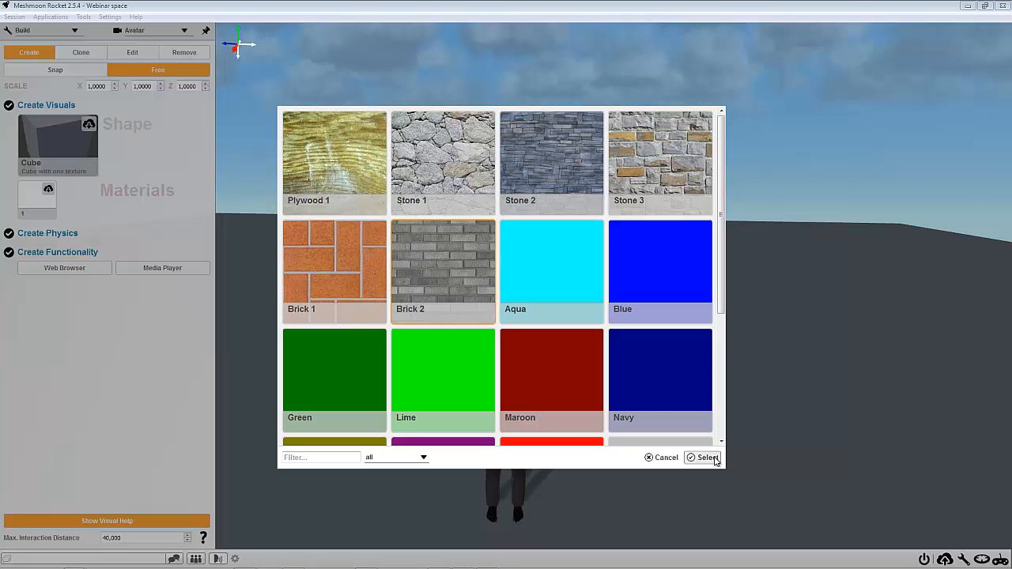
left_click(703, 457)
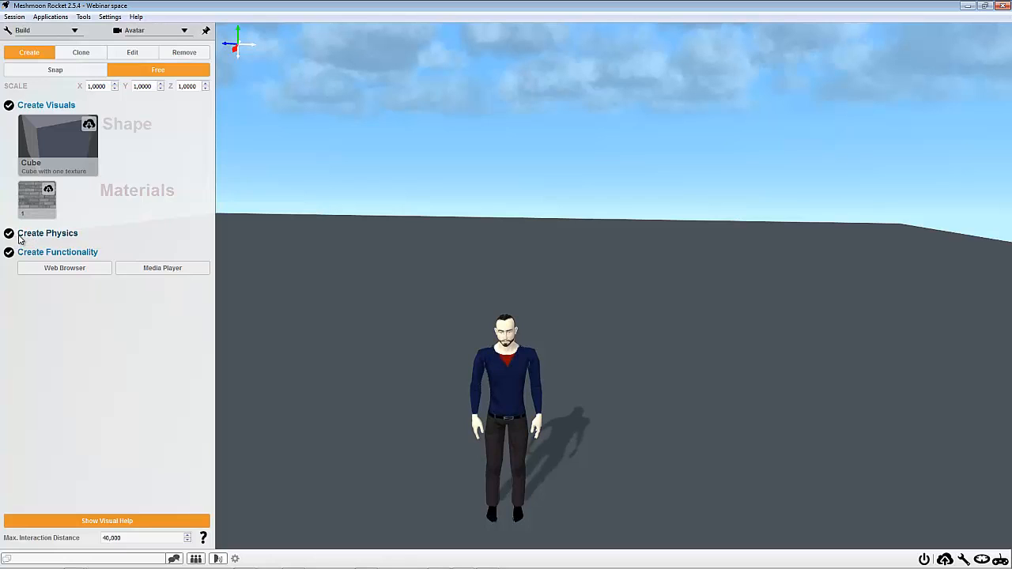
mouse_move(30, 260)
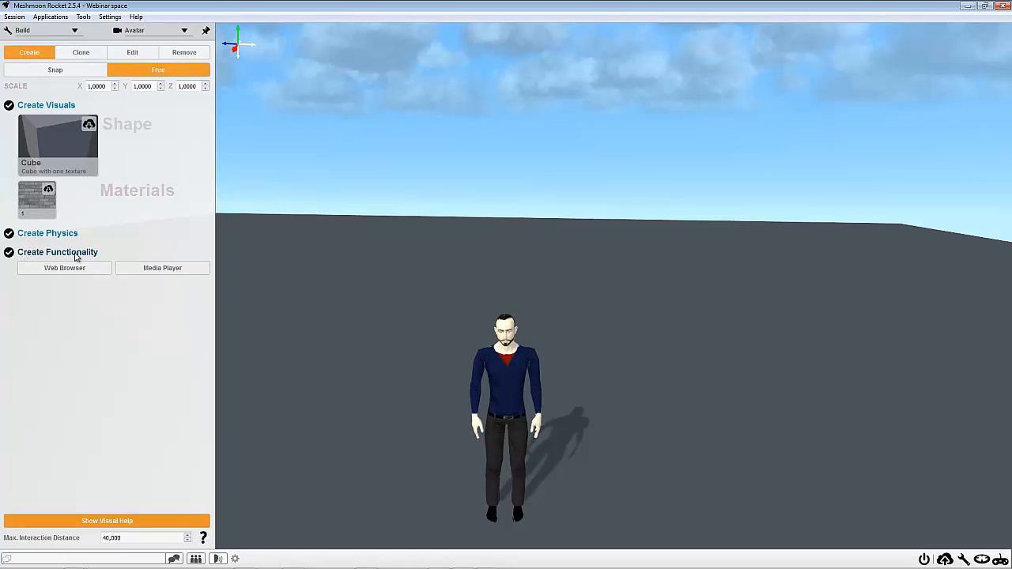
mouse_move(133, 229)
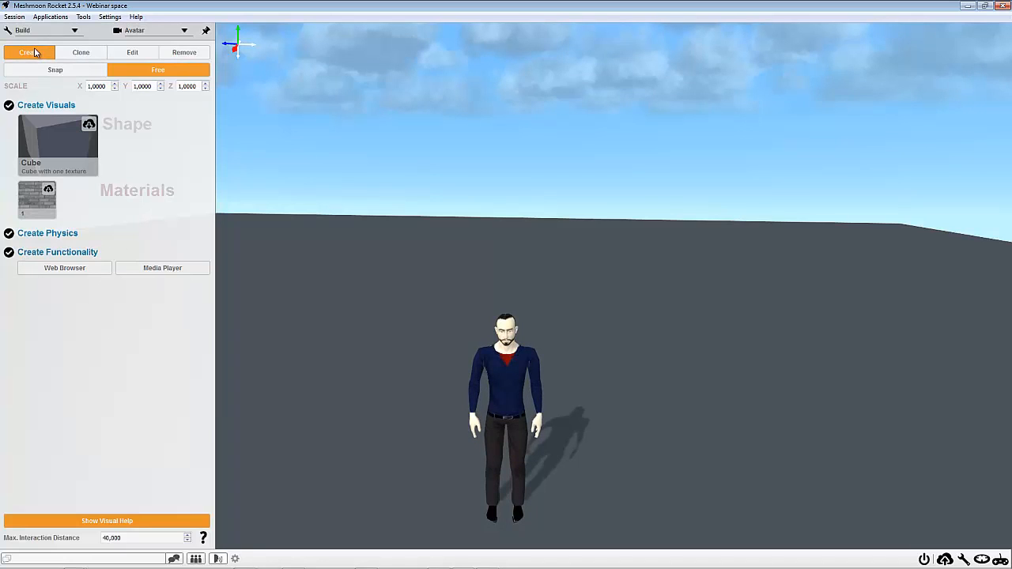
Step: Place a brick cube, move it right, and resize it to 1.36, 1.24, 1.60
left_click(58, 142)
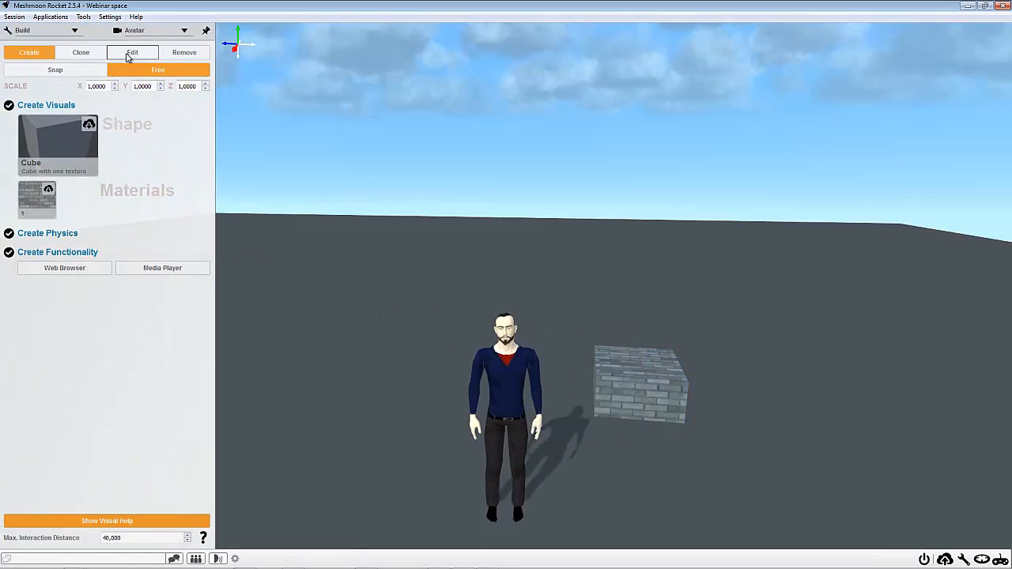
left_click(132, 52)
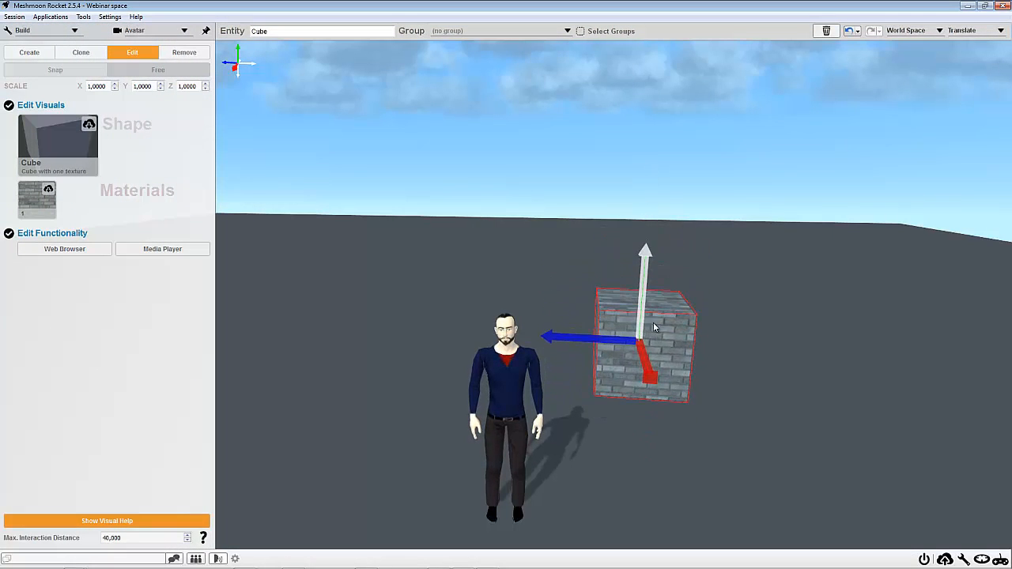
left_click_drag(644, 340, 706, 341)
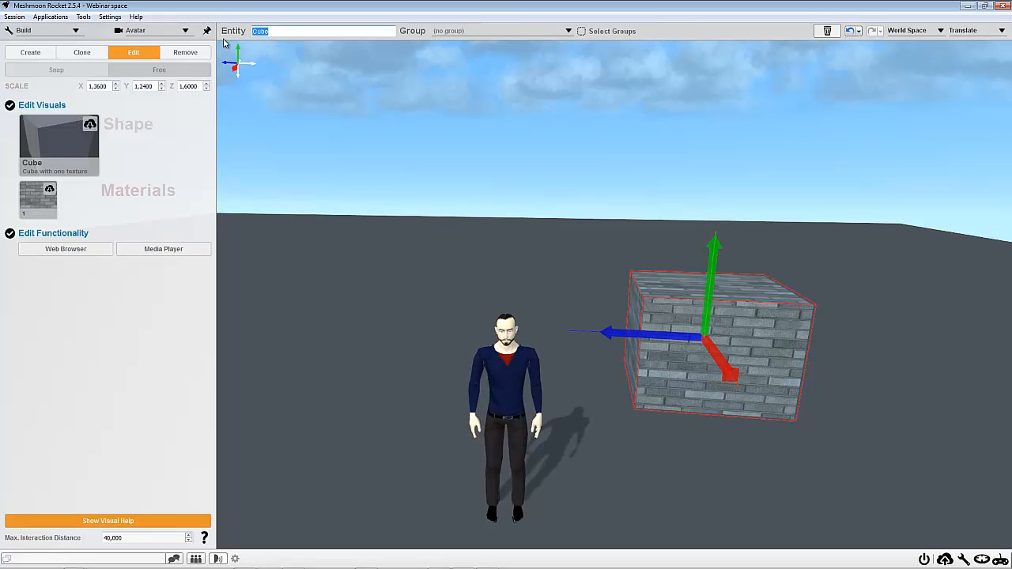
Step: Undo the wall1 rename and moves from edit history, restoring the name Cube
type("wall1")
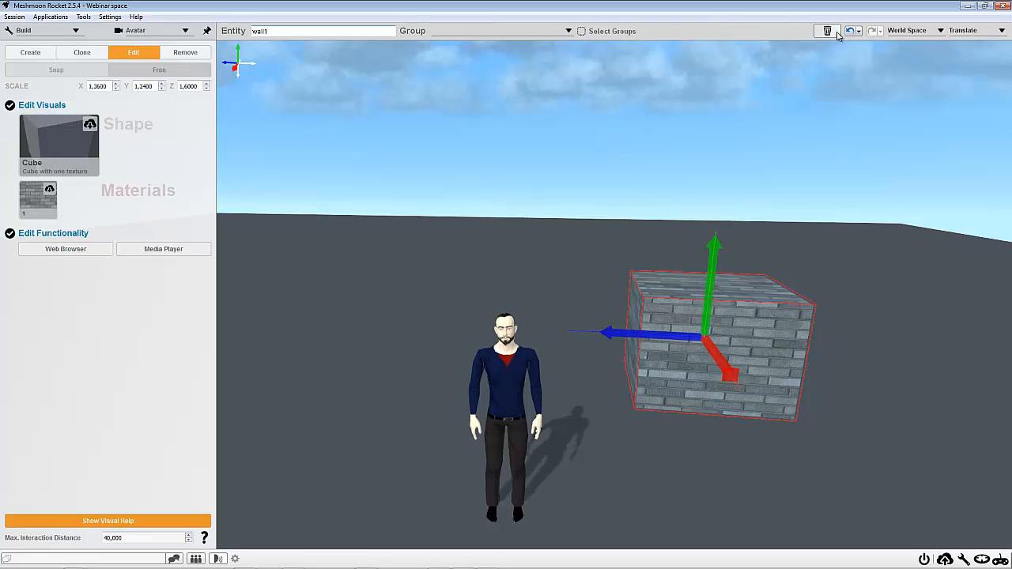
left_click(858, 30)
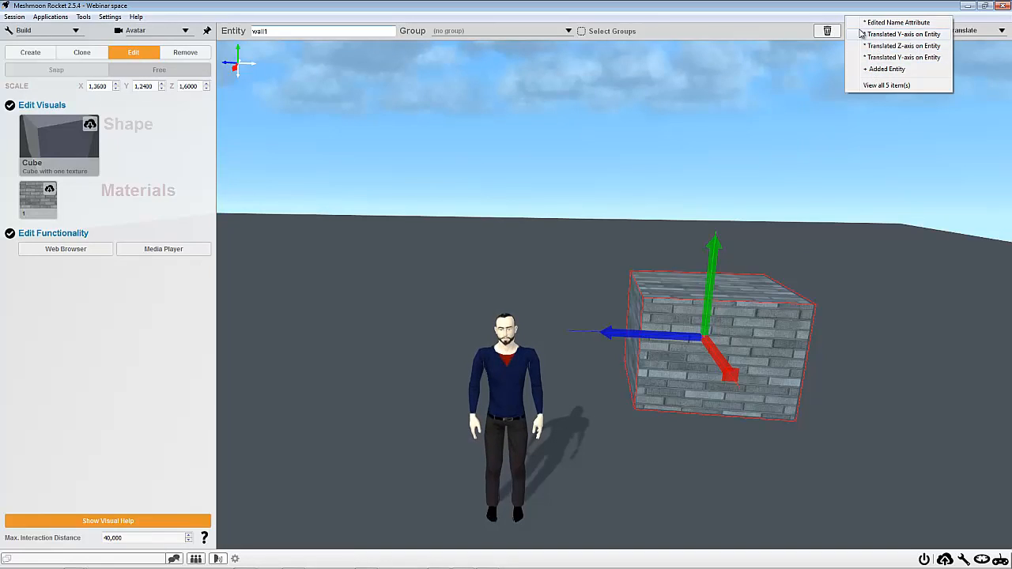
mouse_move(880, 69)
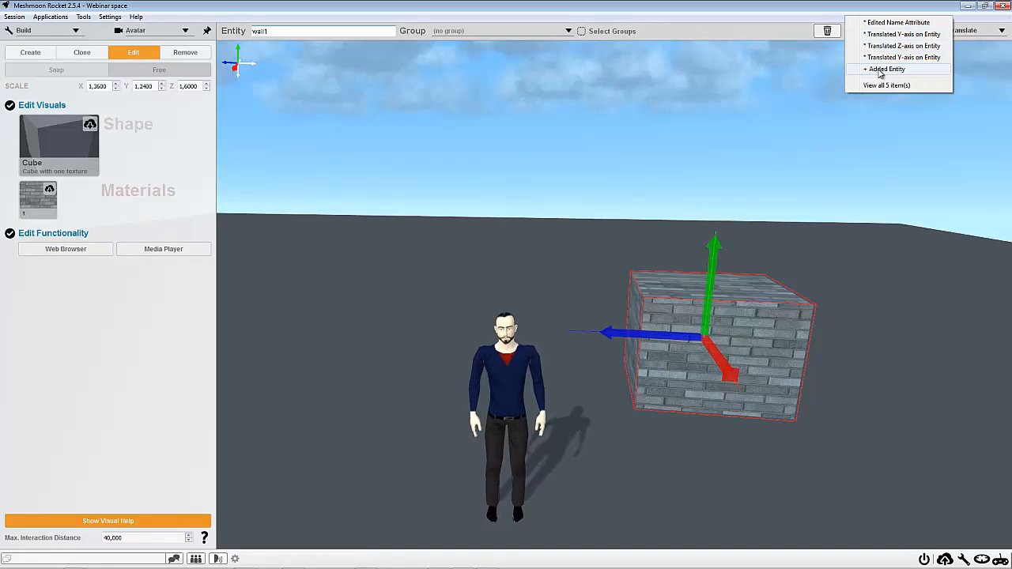
left_click(886, 69)
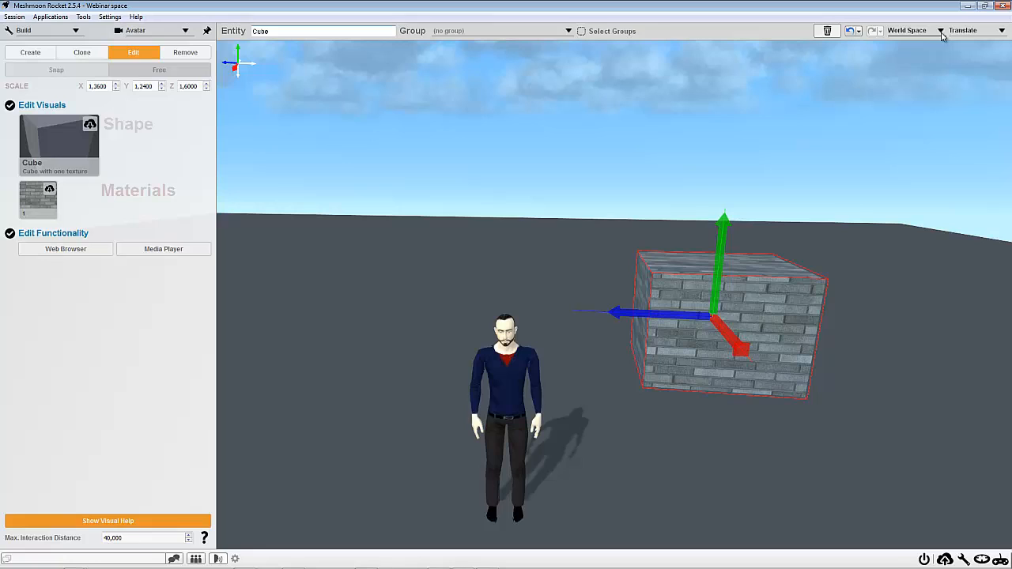
Step: Try Scale and Rotate modes on the brick Cube, then return to Translate
left_click(913, 30)
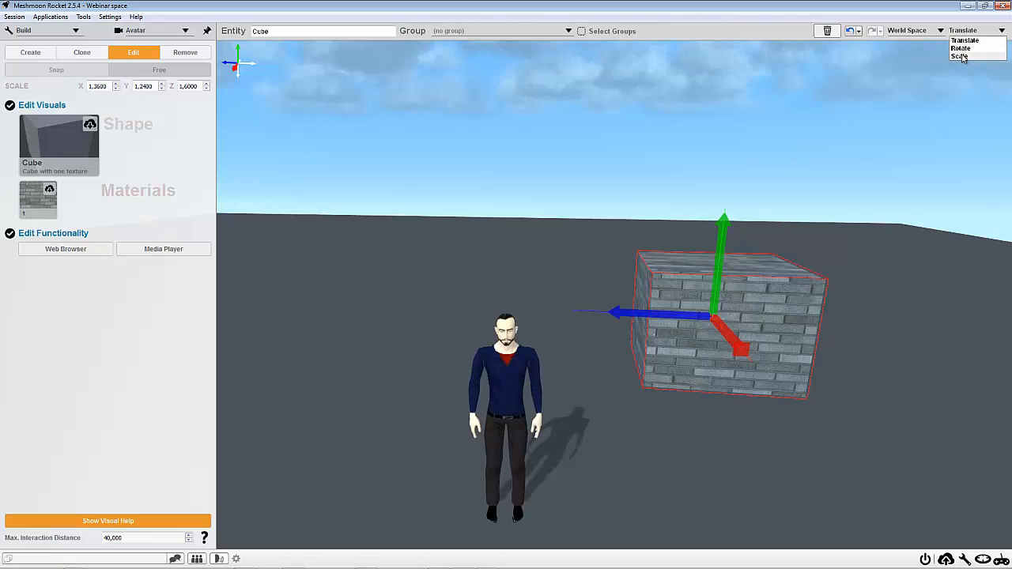
left_click(959, 57)
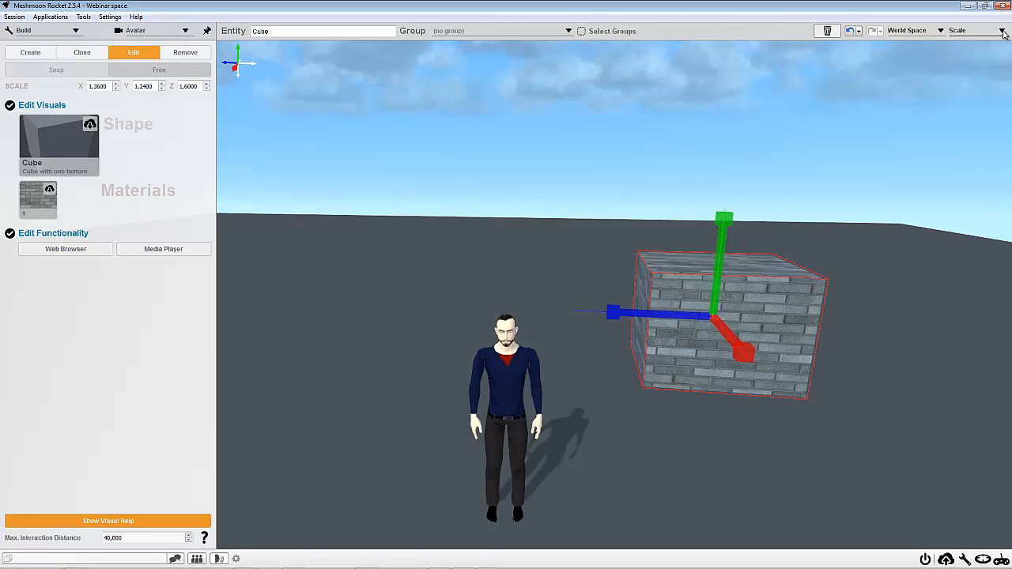
left_click(976, 30)
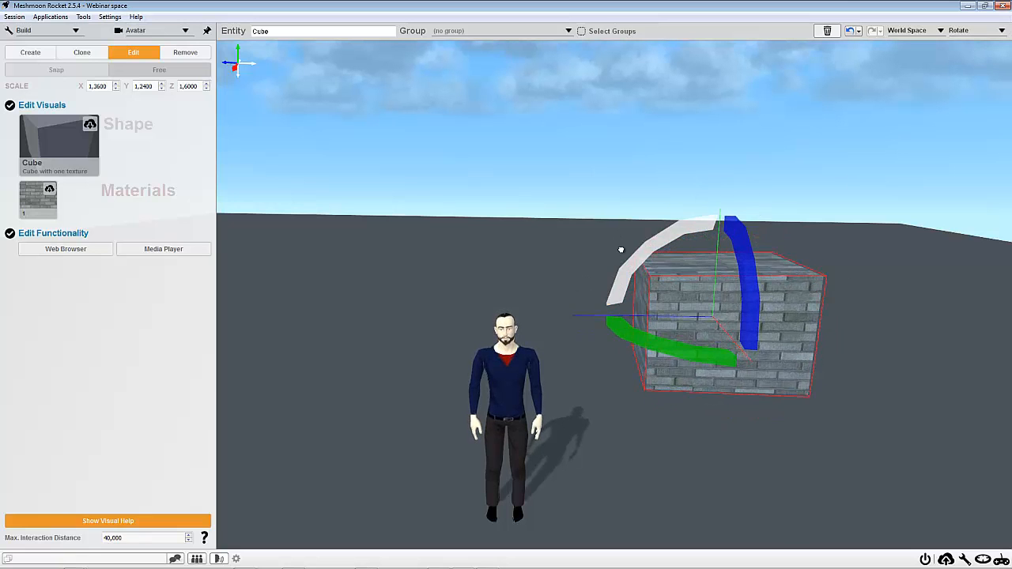
left_click(851, 30)
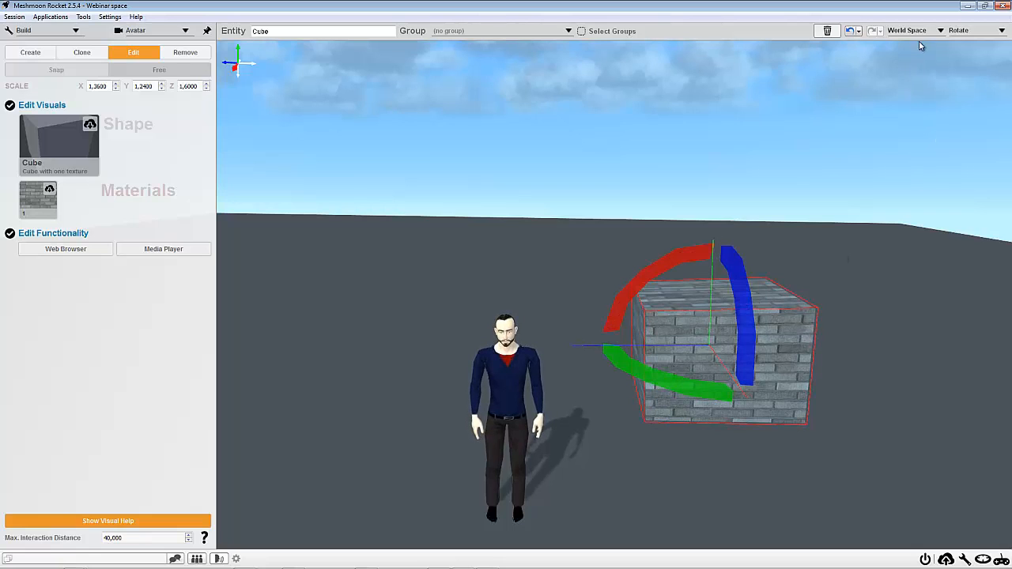
left_click(977, 30)
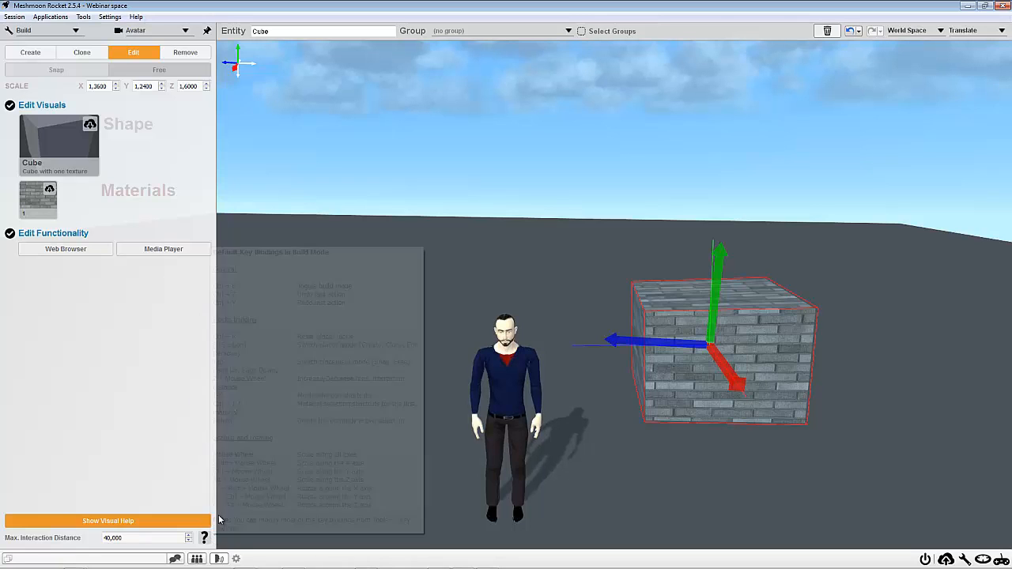
Step: Remove the large brick cube and place a unit-scale brick cube beside the avatar
left_click(204, 537)
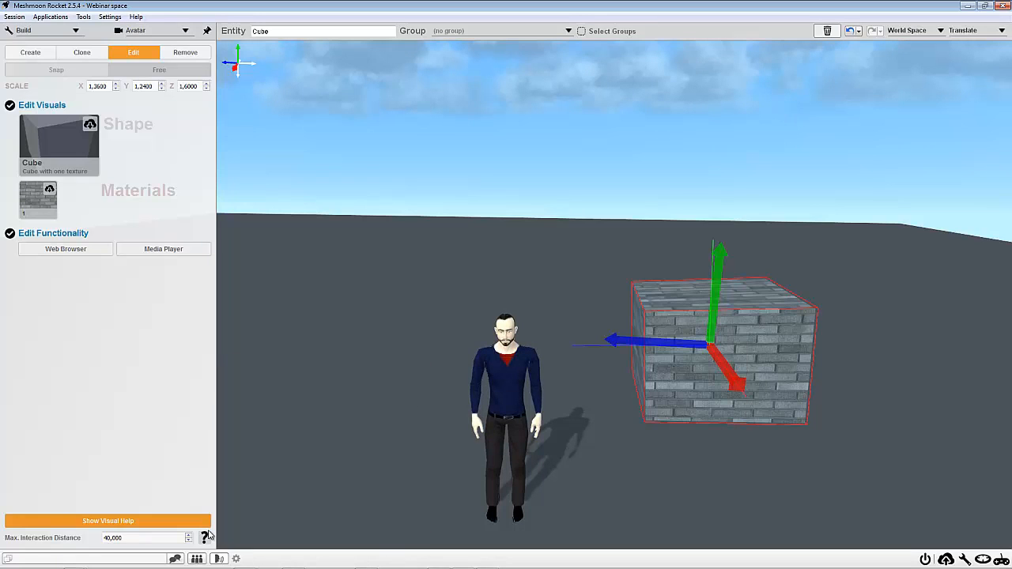
mouse_move(35, 130)
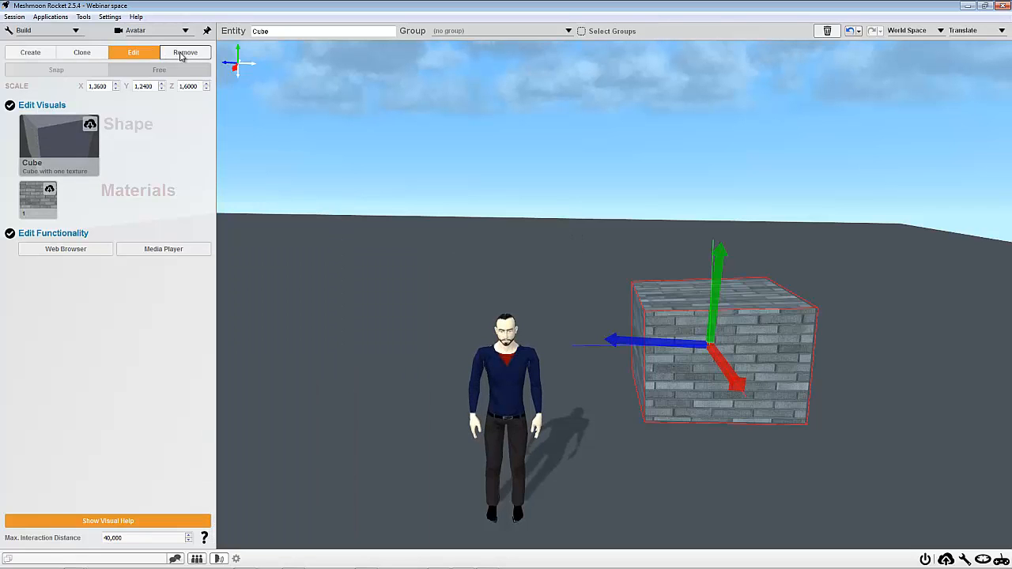
left_click(184, 52)
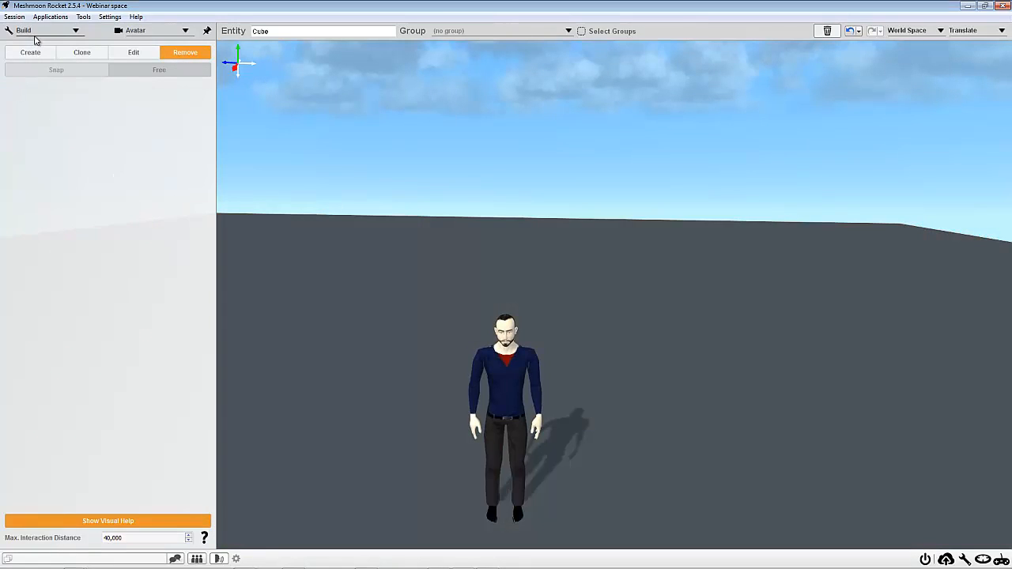
left_click(30, 52)
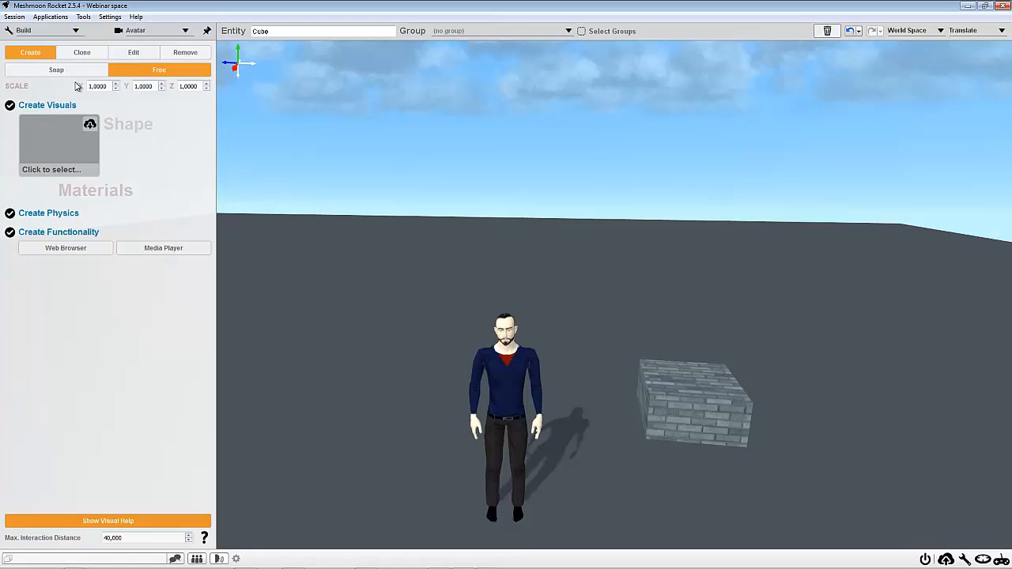
left_click(694, 403)
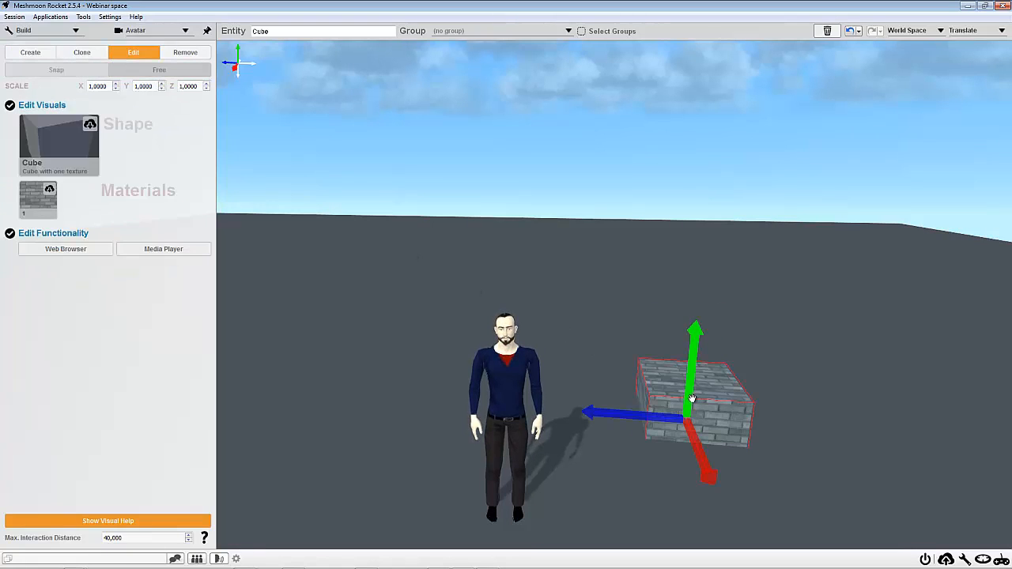
left_click_drag(691, 399, 698, 352)
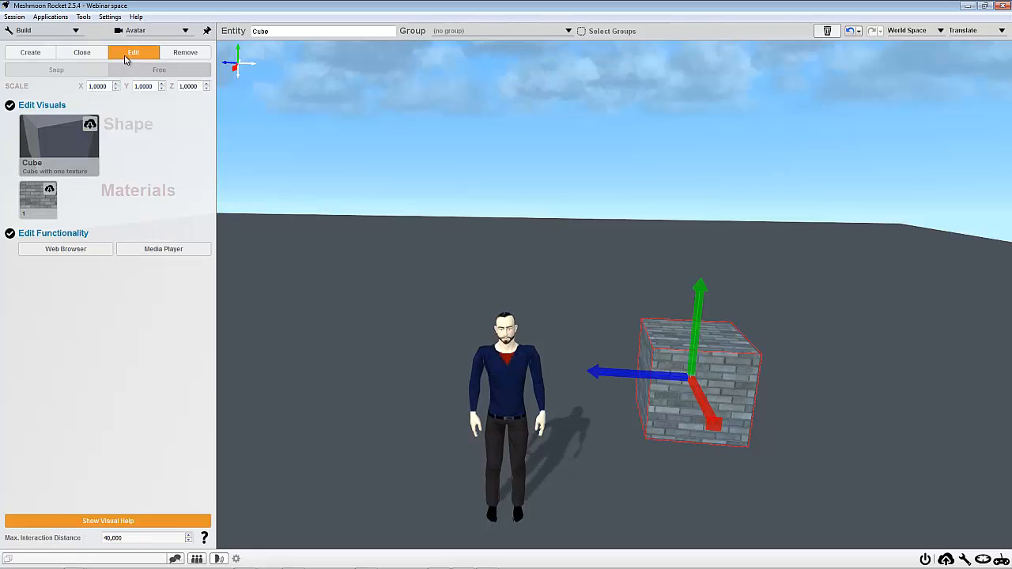
Step: Clone the cube with Snap enabled into a two-tier stepped brick wall
left_click(81, 52)
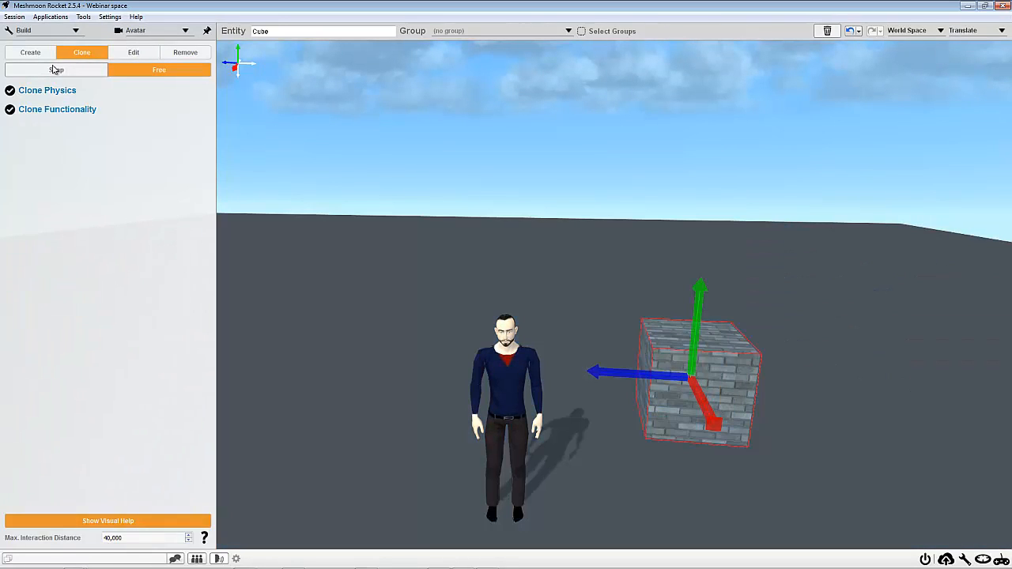
left_click(57, 70)
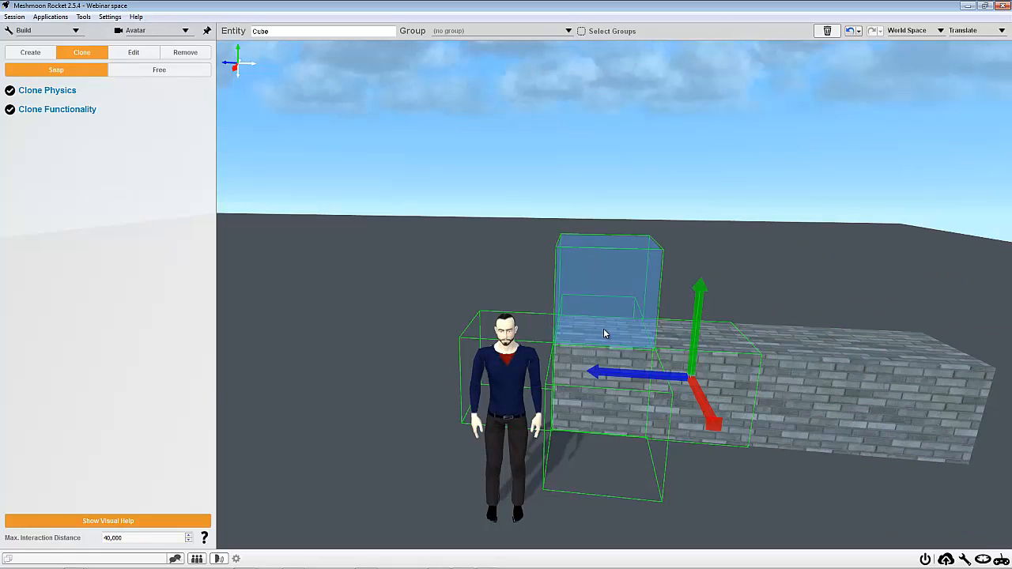
left_click_drag(700, 285, 670, 99)
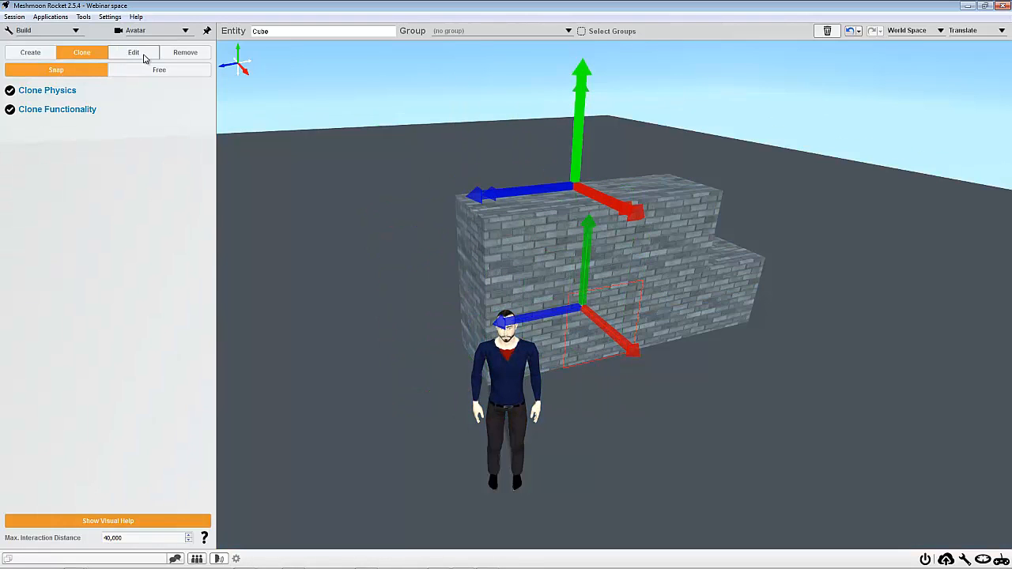
left_click(185, 52)
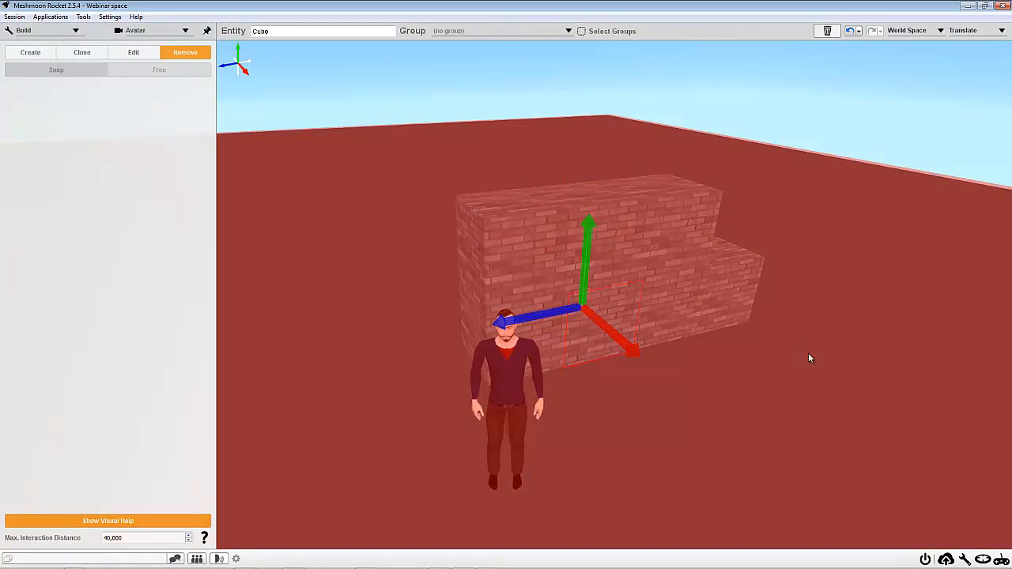
left_click(133, 53)
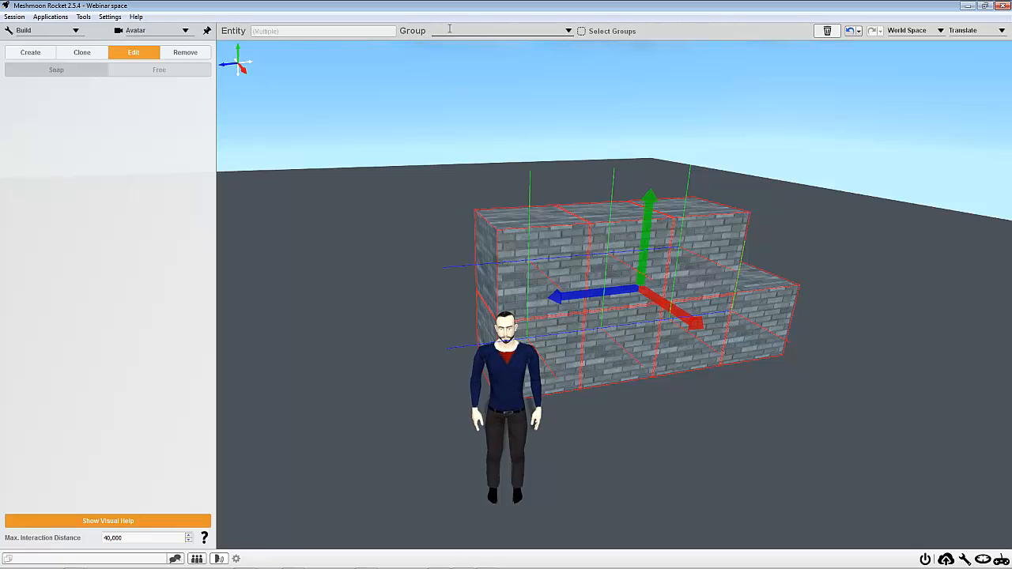
Step: Name the selected wall cubes' group wall1group
type("wall1group")
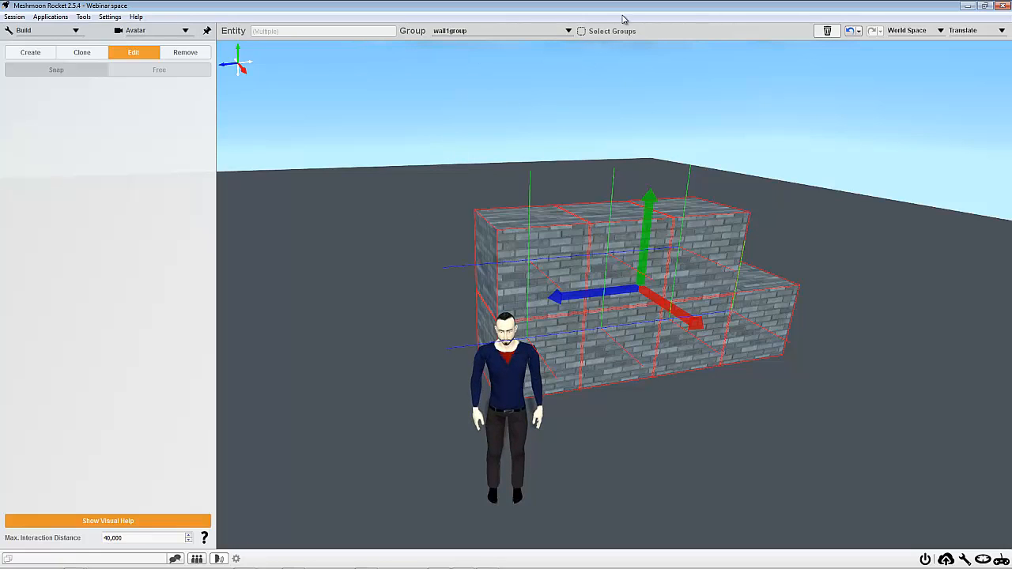
mouse_move(506, 47)
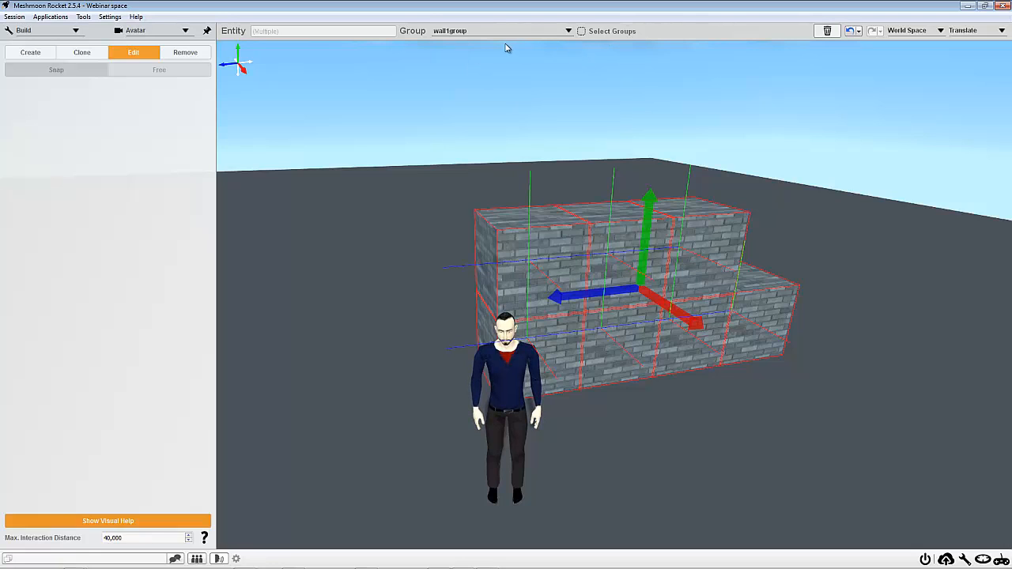
left_click(83, 16)
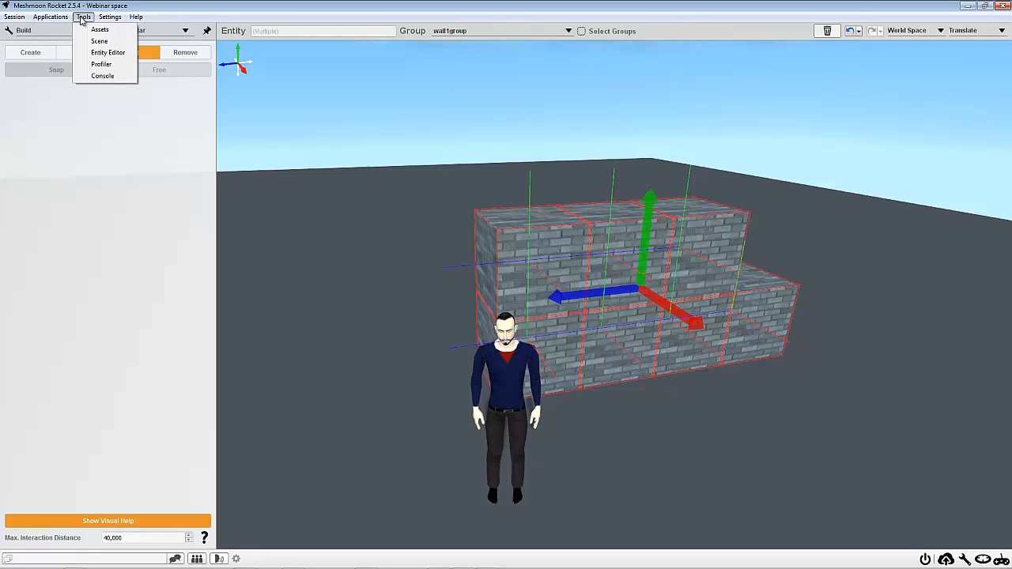
left_click(99, 40)
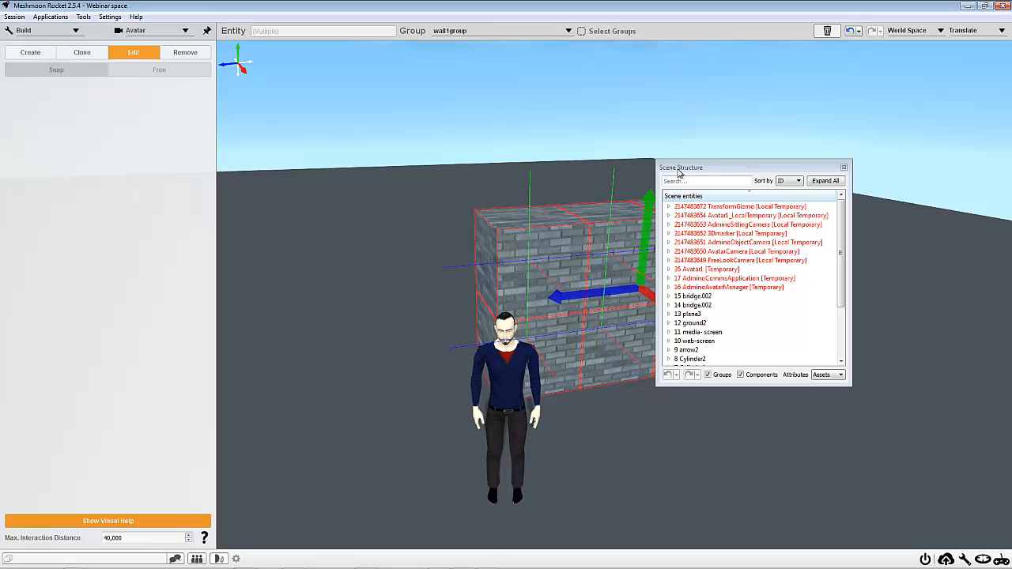
left_click(705, 268)
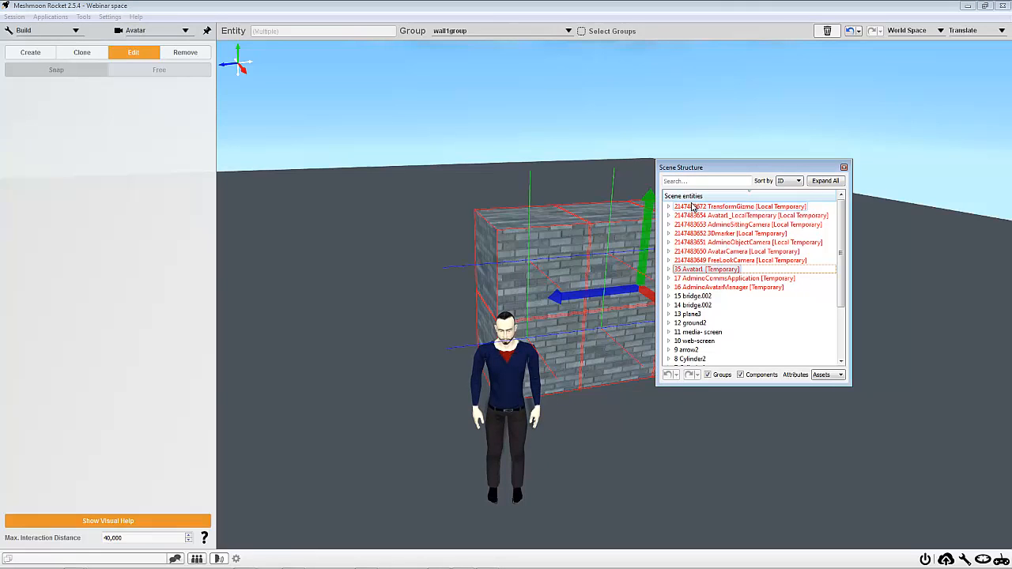
left_click(581, 31)
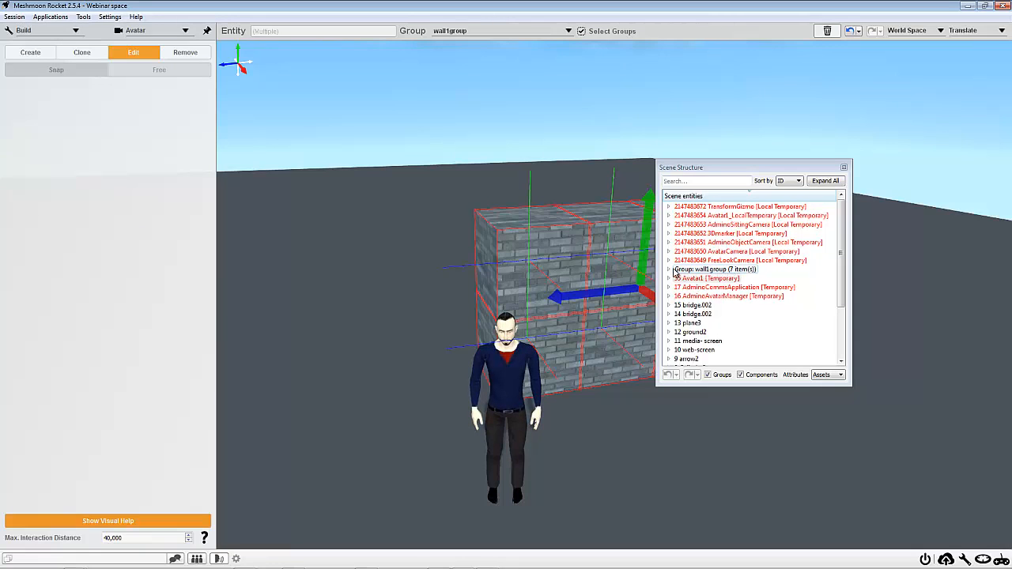
left_click(669, 269)
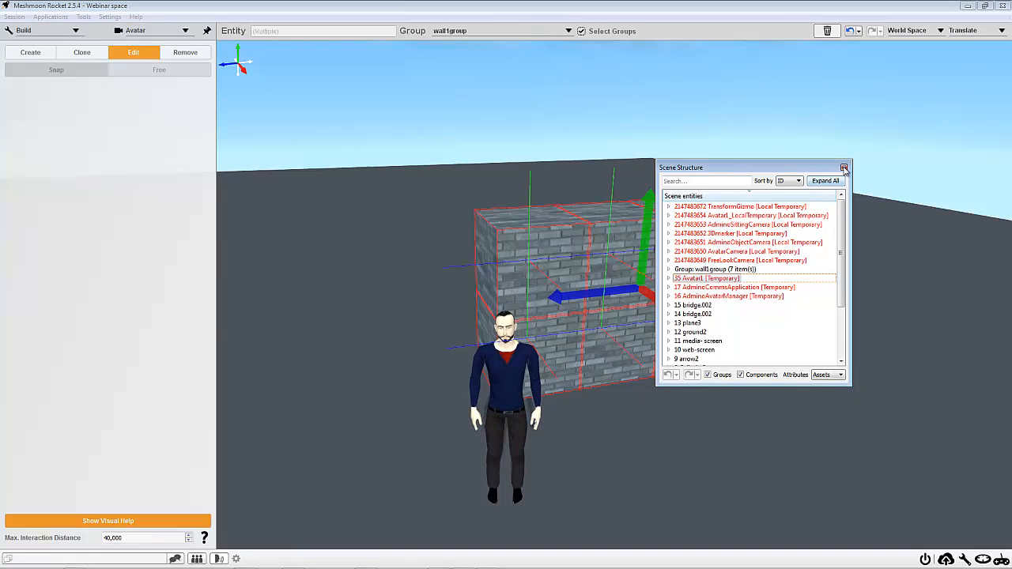
left_click(844, 167)
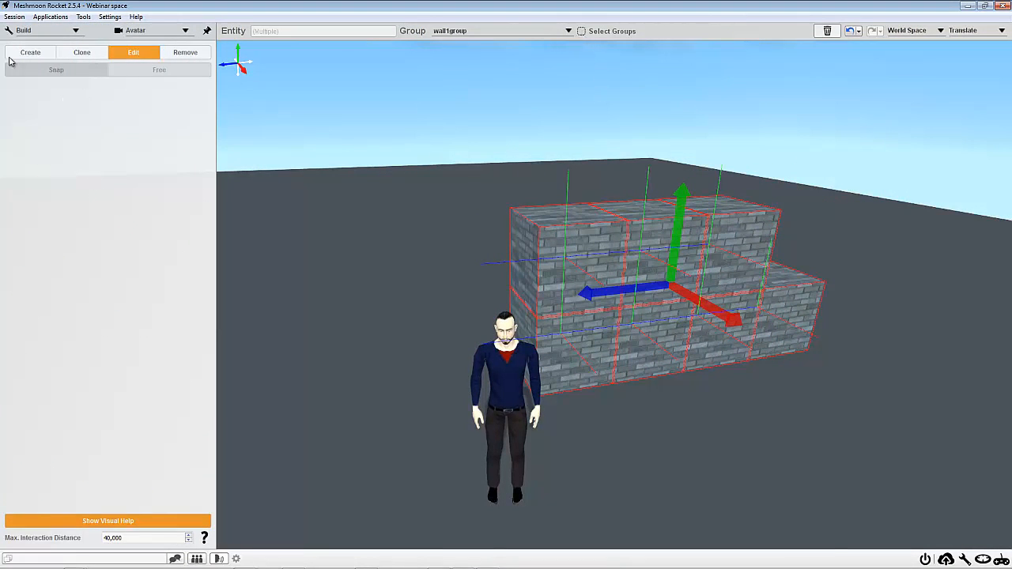
Step: Return to Create mode with the brick cube shape and material preselected
left_click(30, 52)
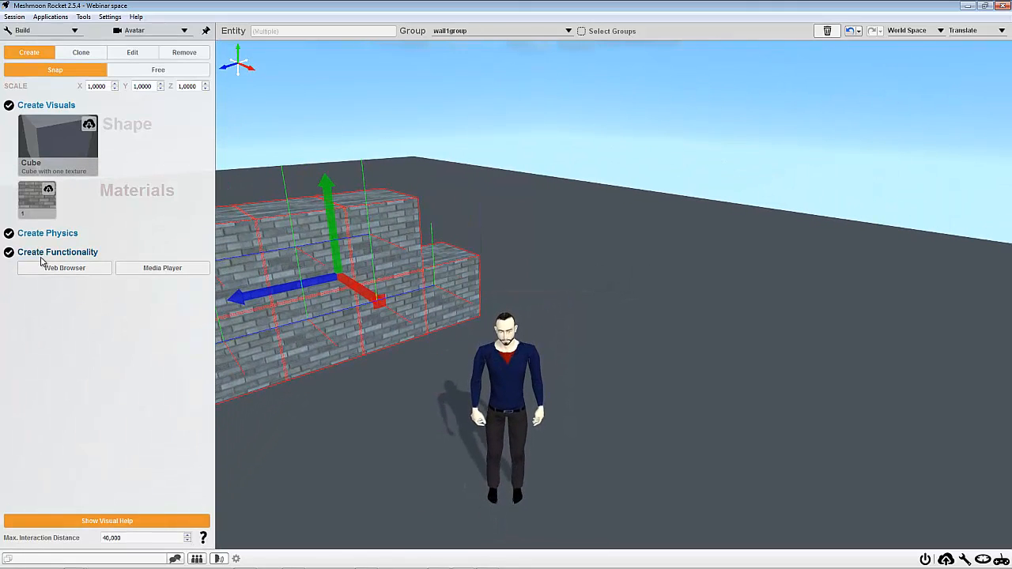
Step: Place a free brick cube right of the avatar, enlarged to 2.2 on two axes
left_click(55, 70)
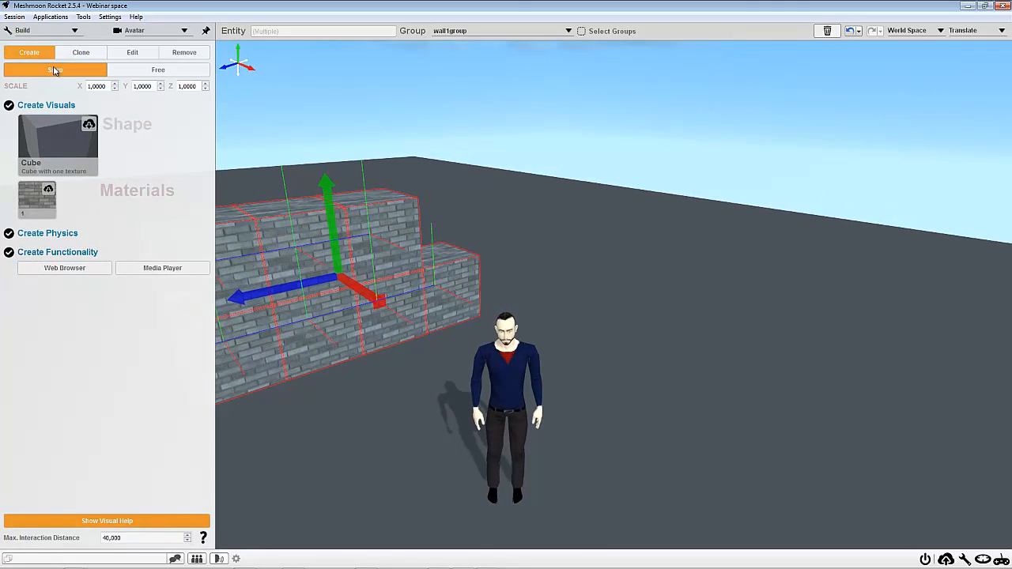
mouse_move(29, 52)
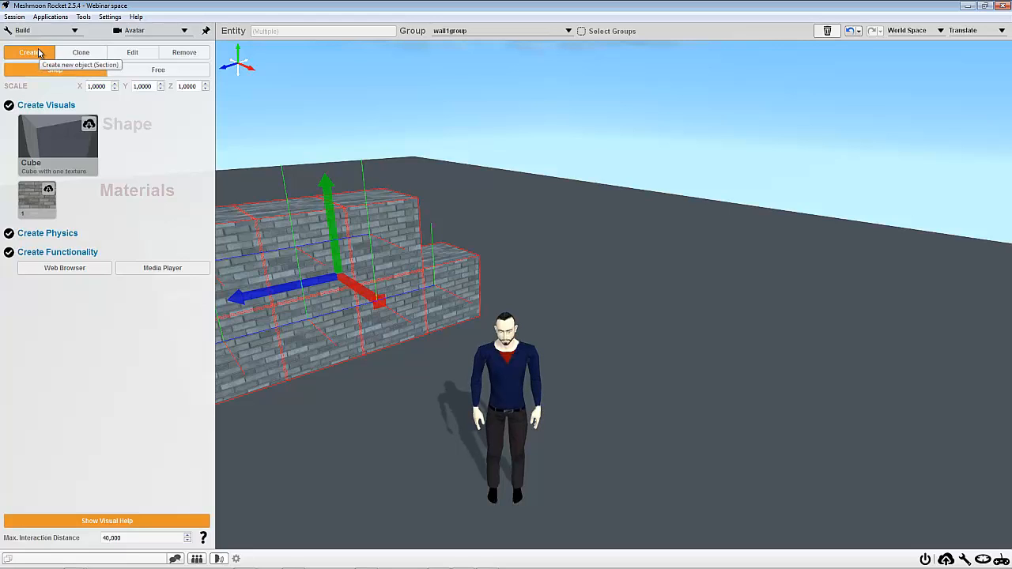
left_click(29, 52)
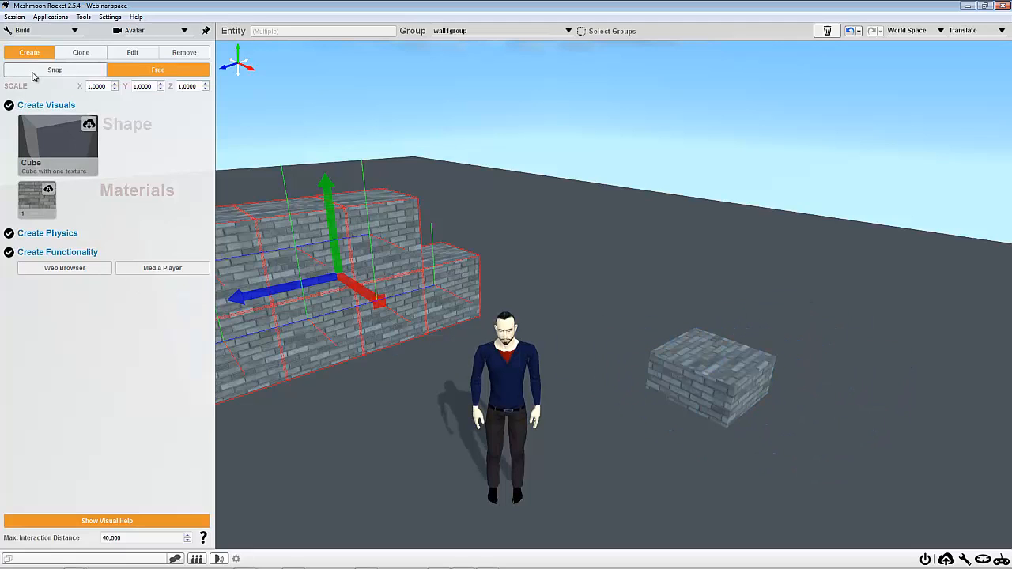
left_click(132, 52)
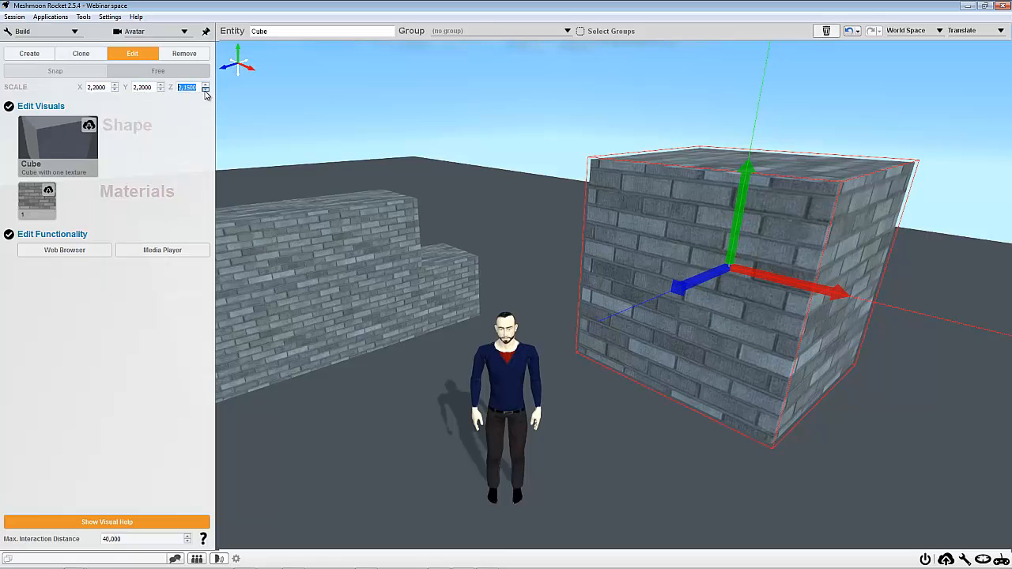
Step: Lower the brick cube's Z scale step by step to 0.2
left_click(205, 89)
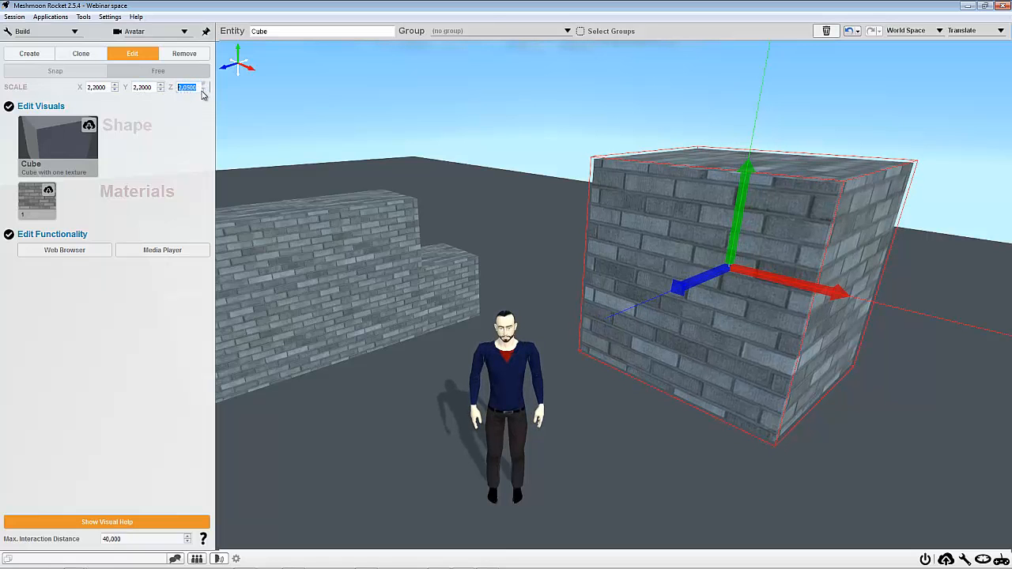
left_click(205, 90)
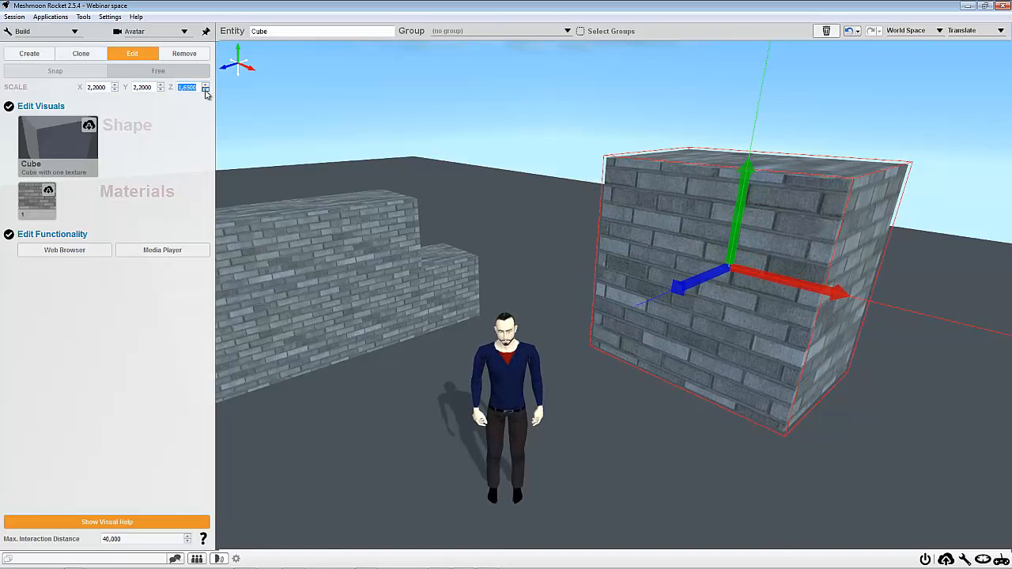
left_click(206, 89)
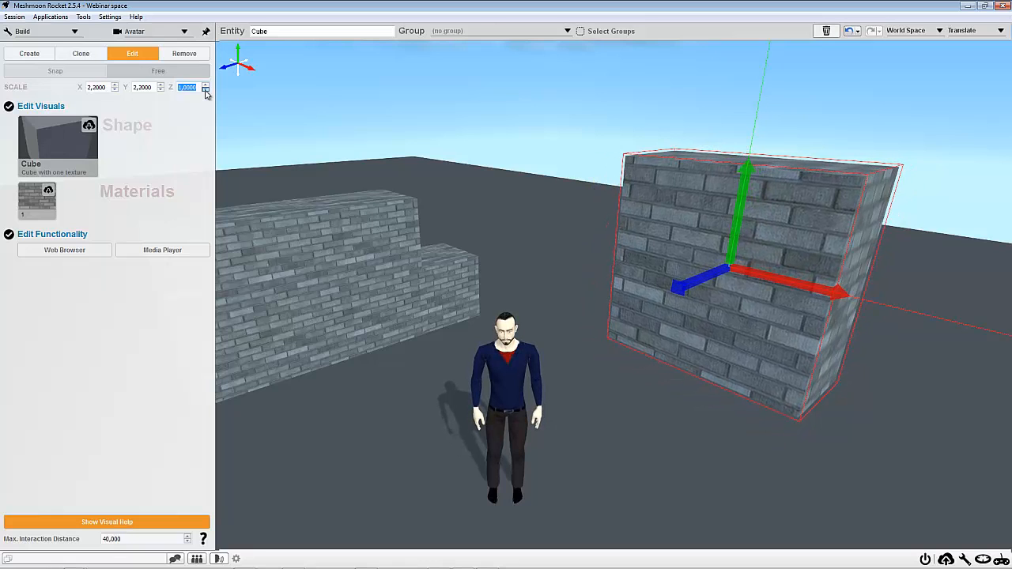
left_click(205, 89)
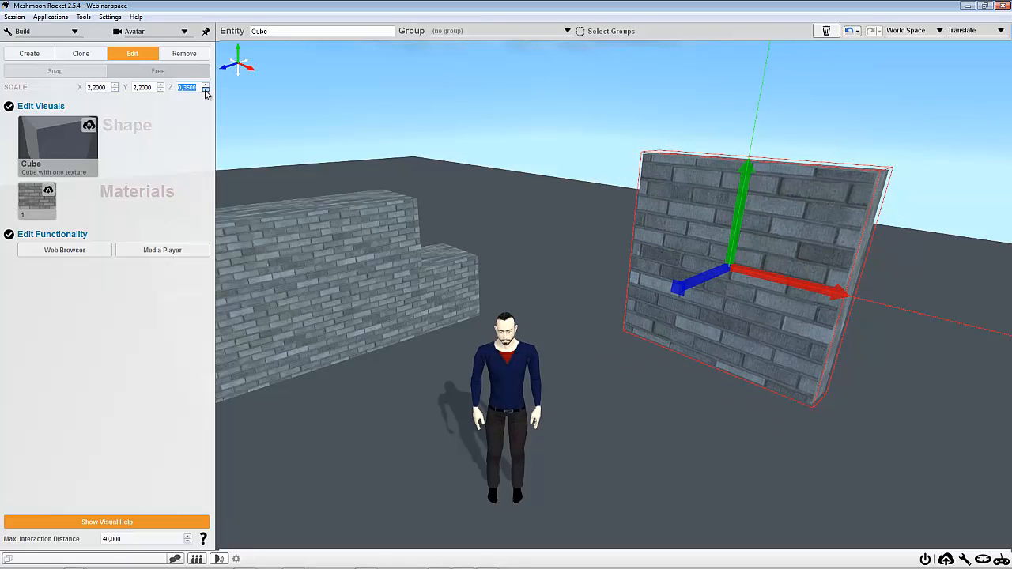
left_click(205, 90)
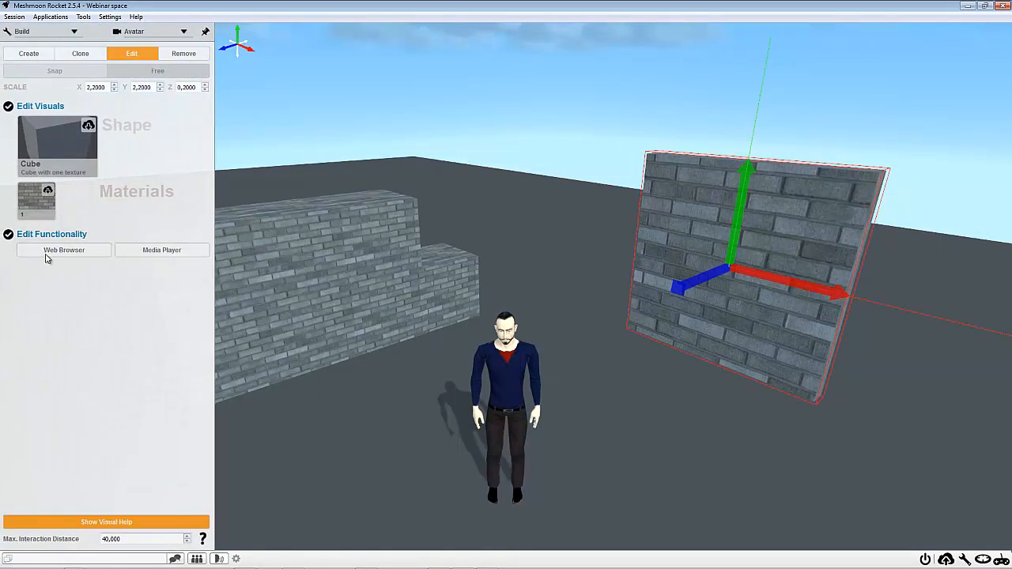
left_click(63, 250)
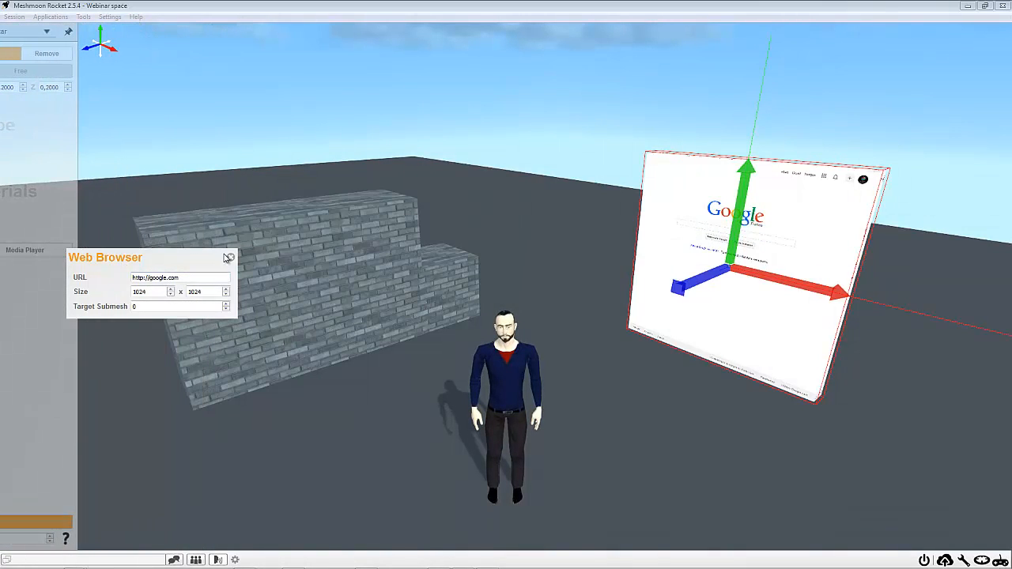
left_click(229, 258)
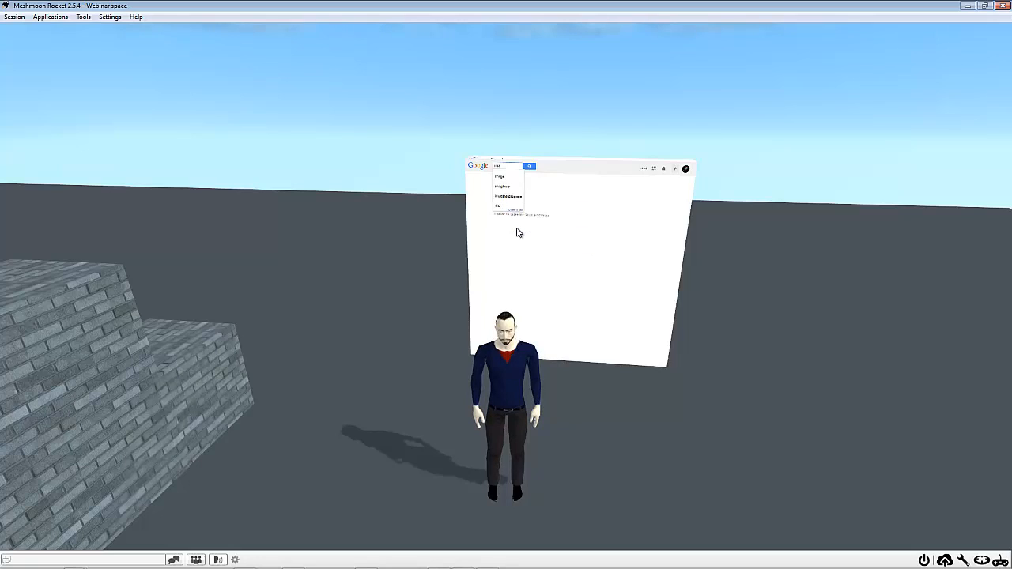
Step: Search Google on the panel and open the Maps result for Paris
left_click(529, 166)
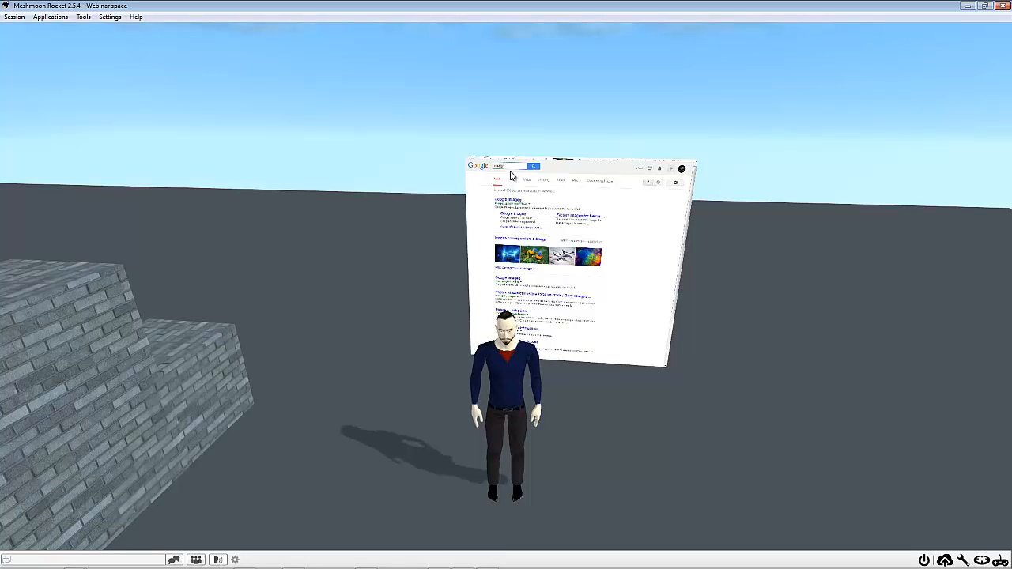
left_click(512, 179)
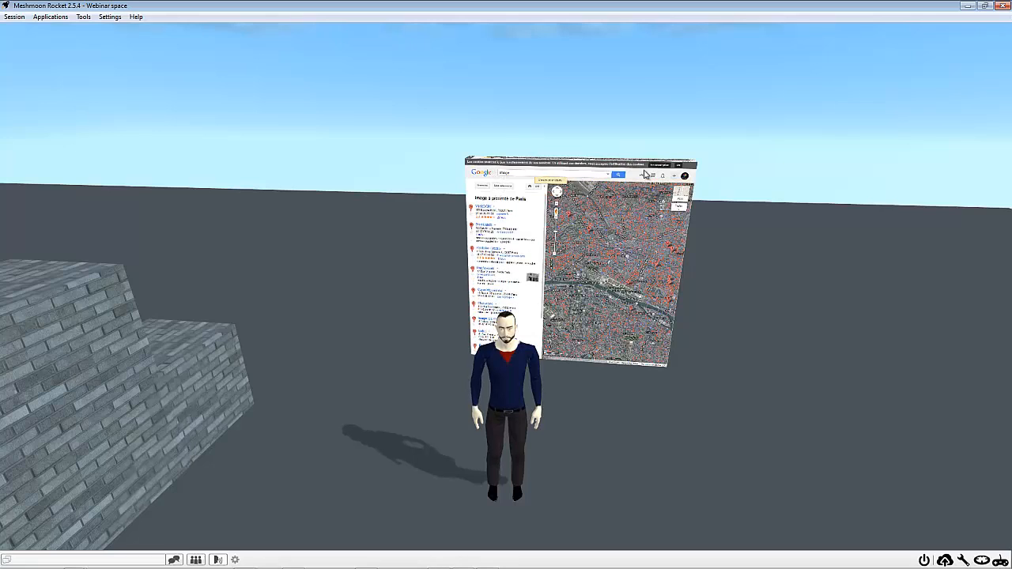
mouse_move(447, 296)
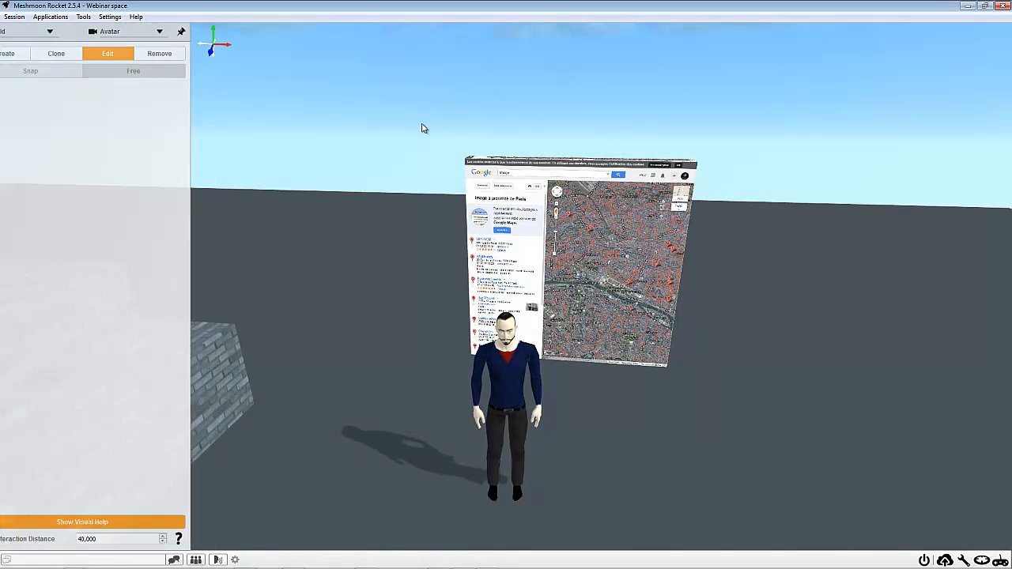
Step: Select the web panel and set its Media Player source, rescaling to 1.84, 1.84, 0.01
left_click(605, 261)
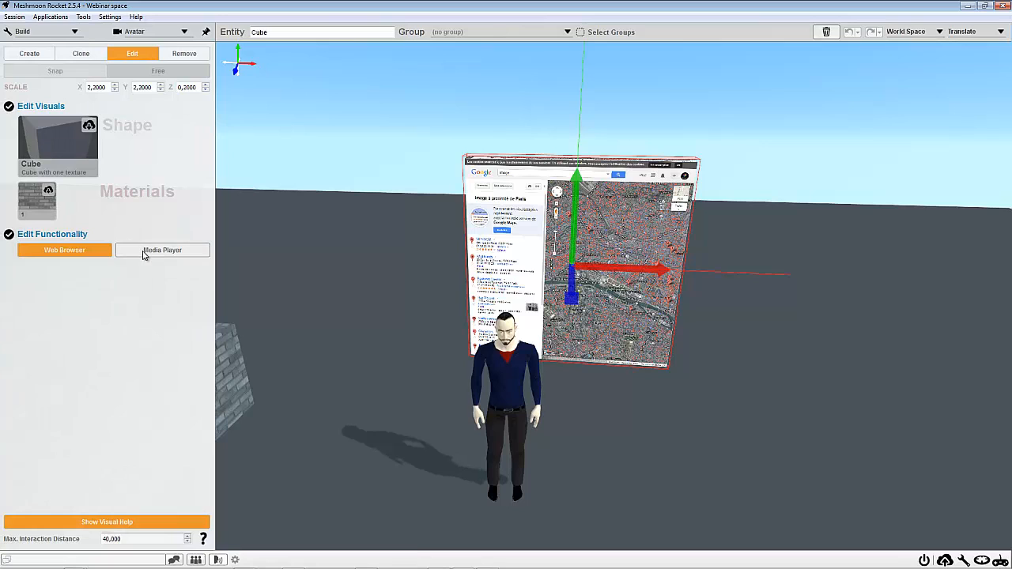
left_click(162, 250)
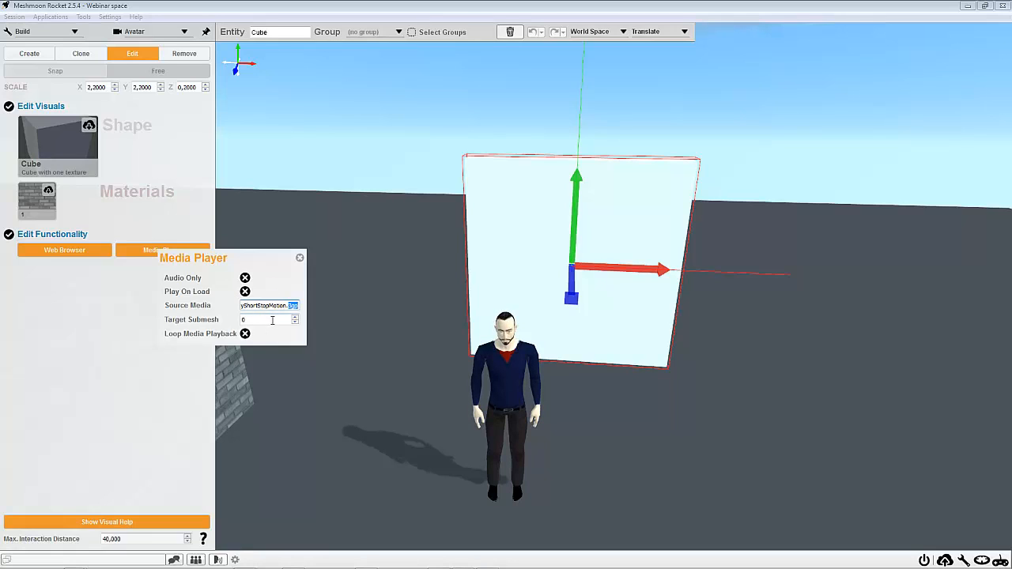
mouse_move(265, 290)
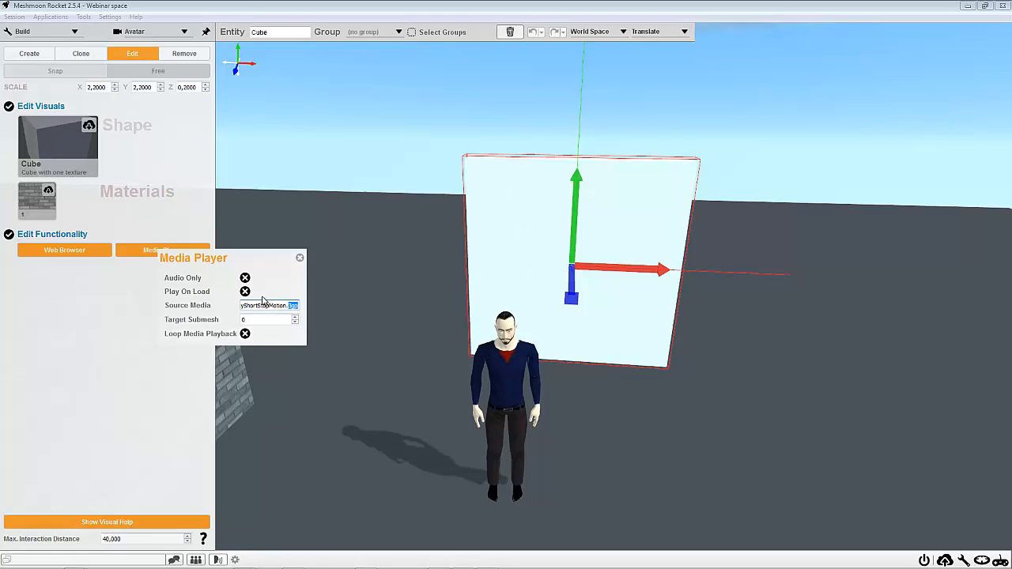
mouse_move(255, 265)
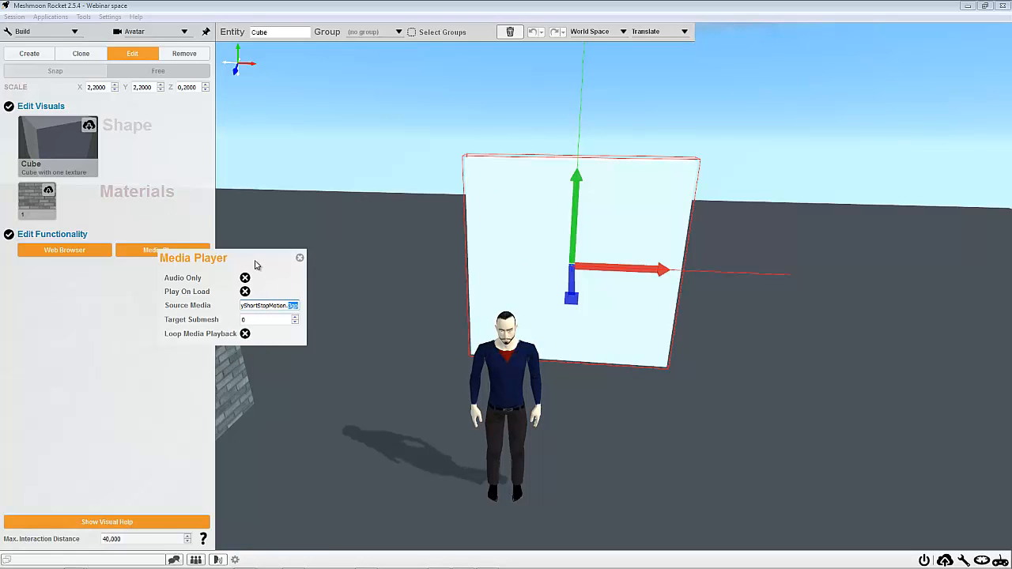
mouse_move(278, 289)
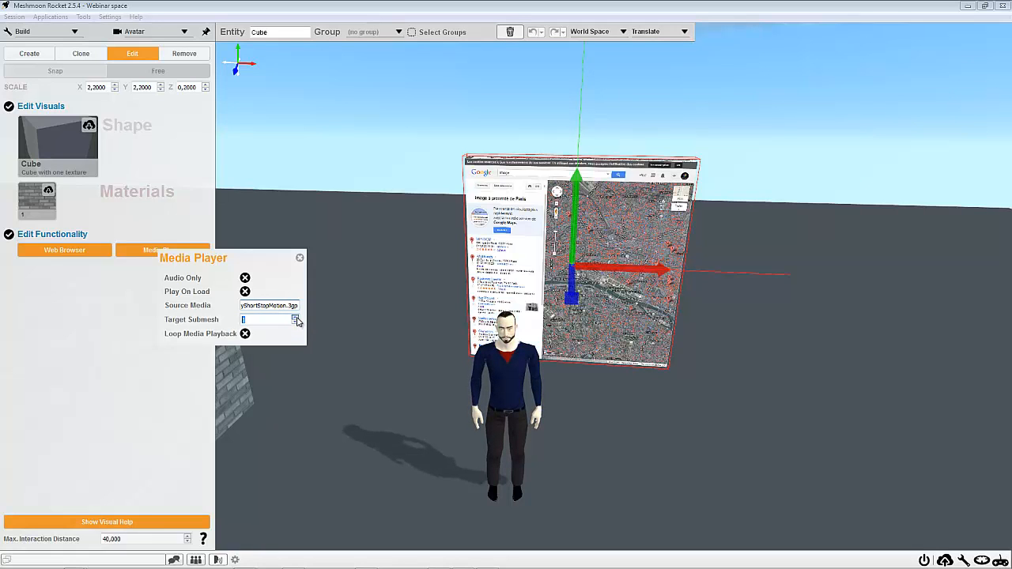
mouse_move(214, 310)
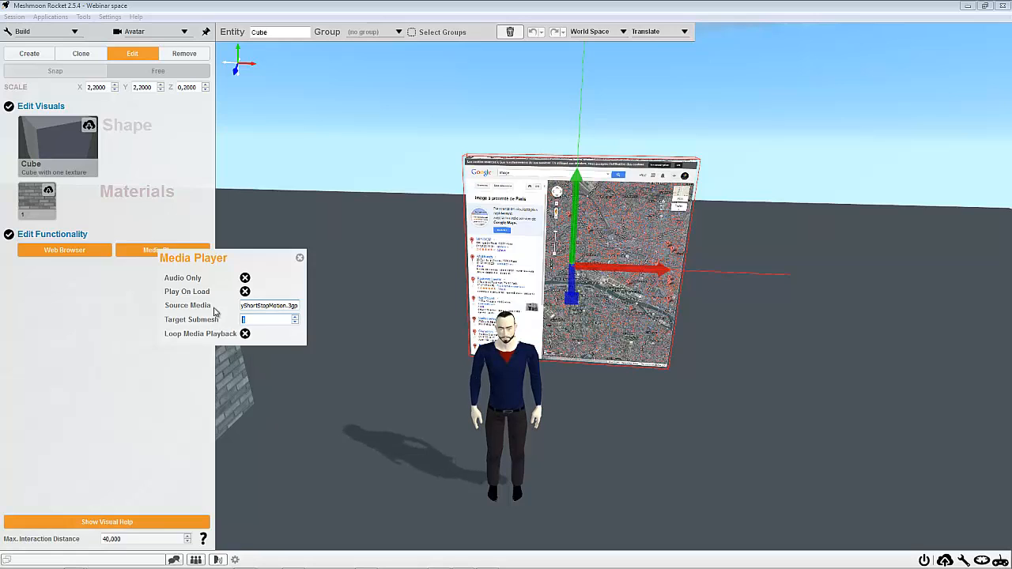
left_click(300, 257)
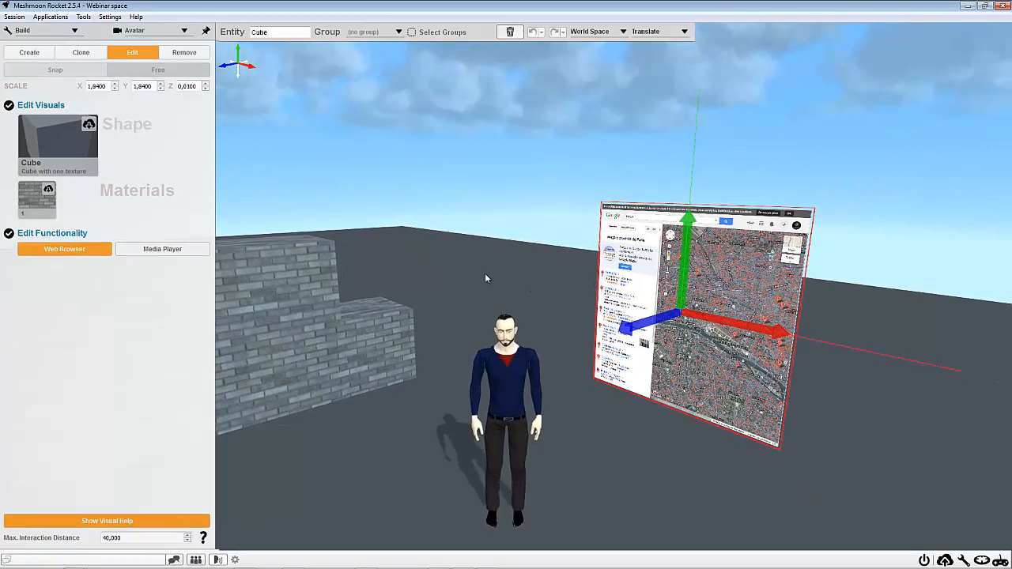
mouse_move(668, 87)
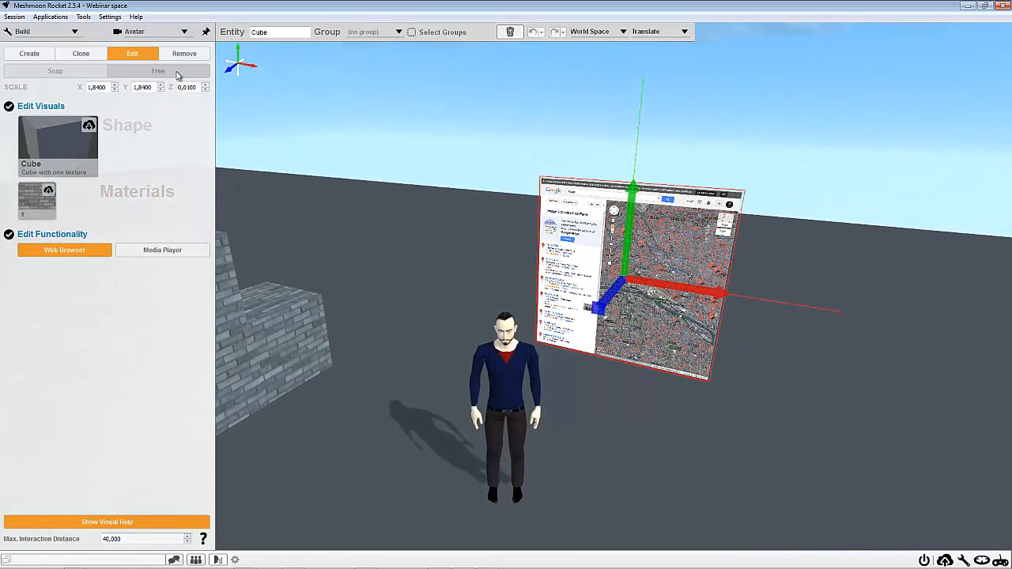
Step: Switch the Build tool to Remove mode to delete the panel and brick wall
left_click(184, 53)
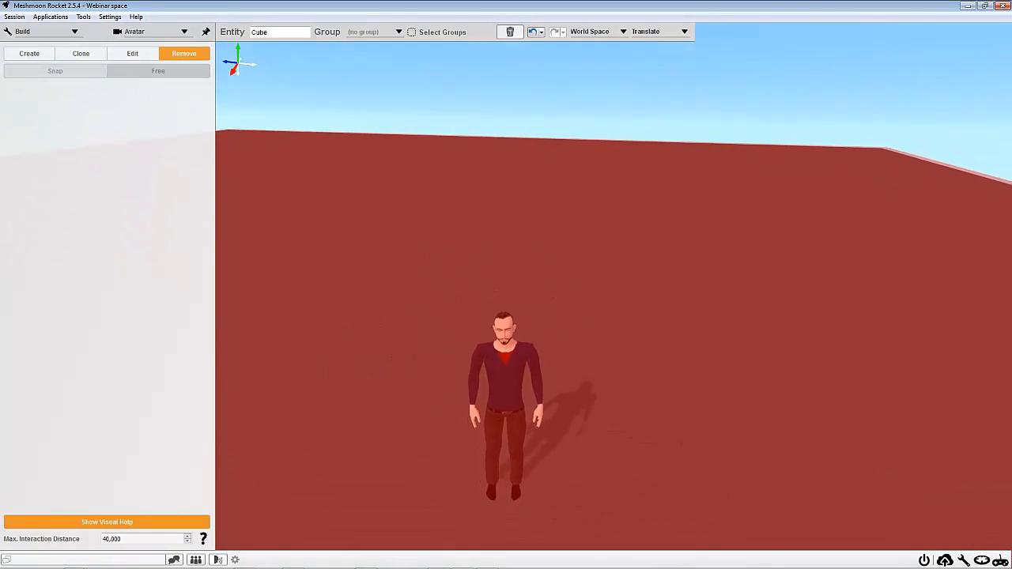
Step: Cycle the Build panel modes through Edit and Create, ending in Clone
left_click(132, 53)
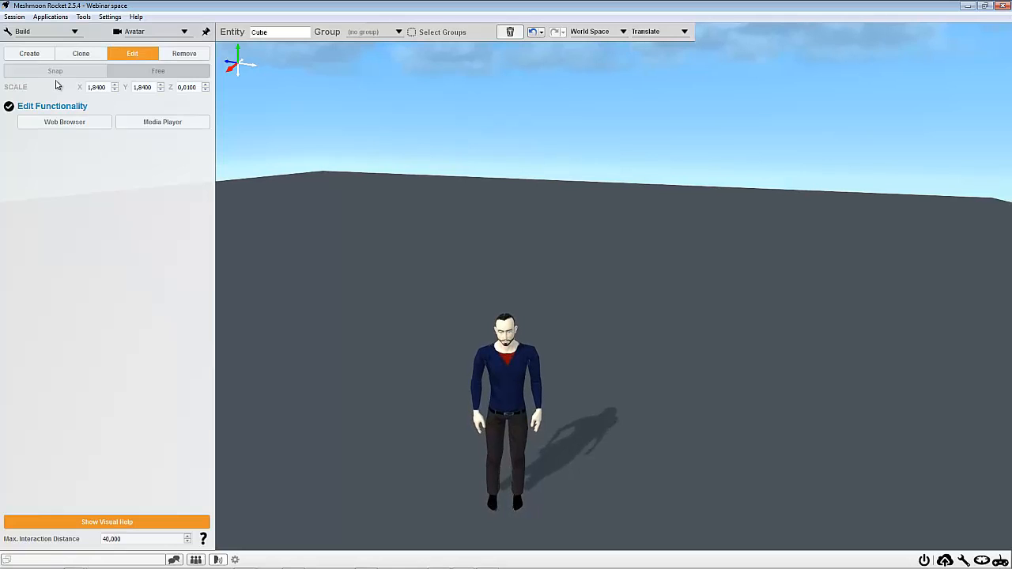
left_click(30, 53)
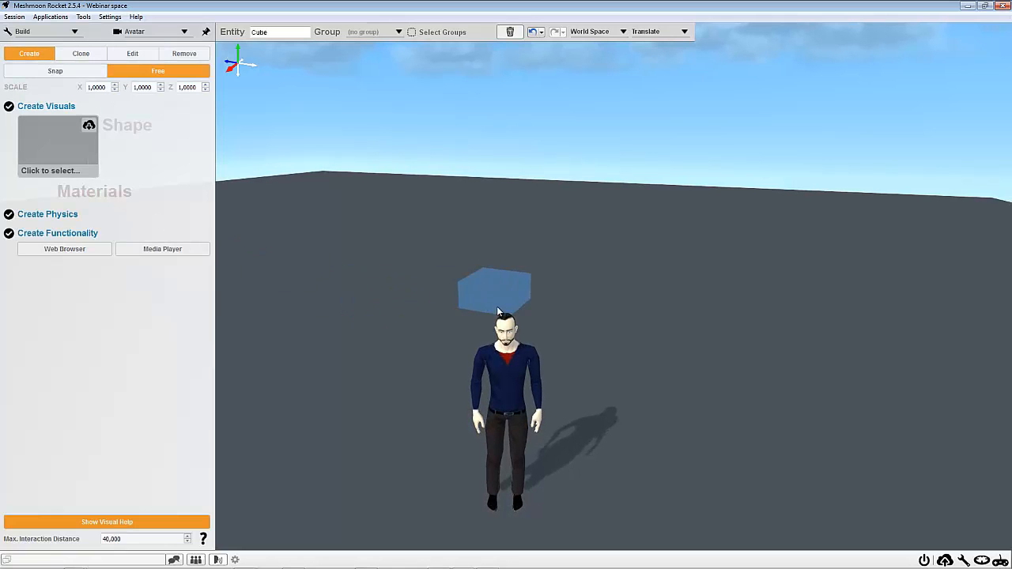
left_click(80, 52)
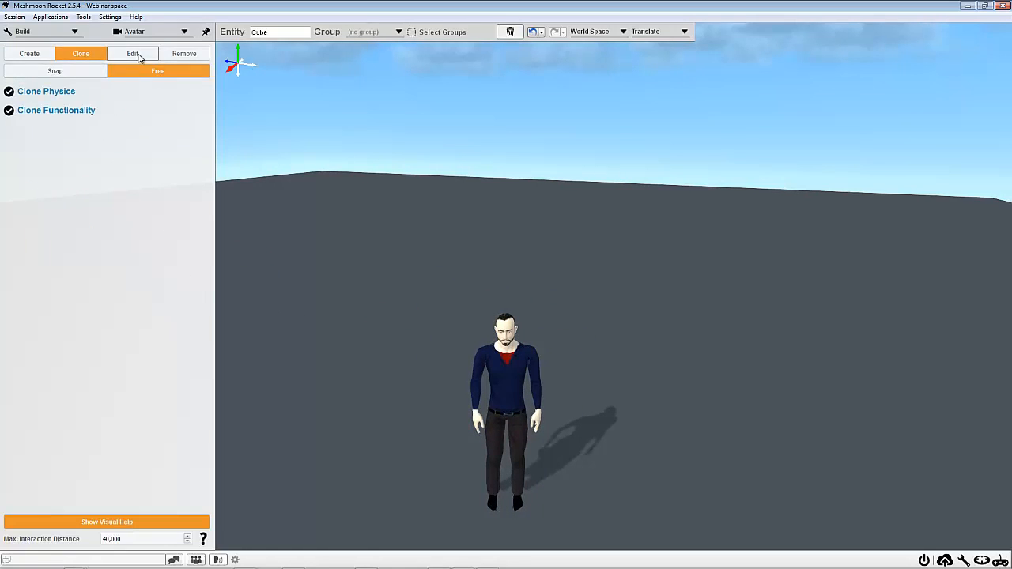